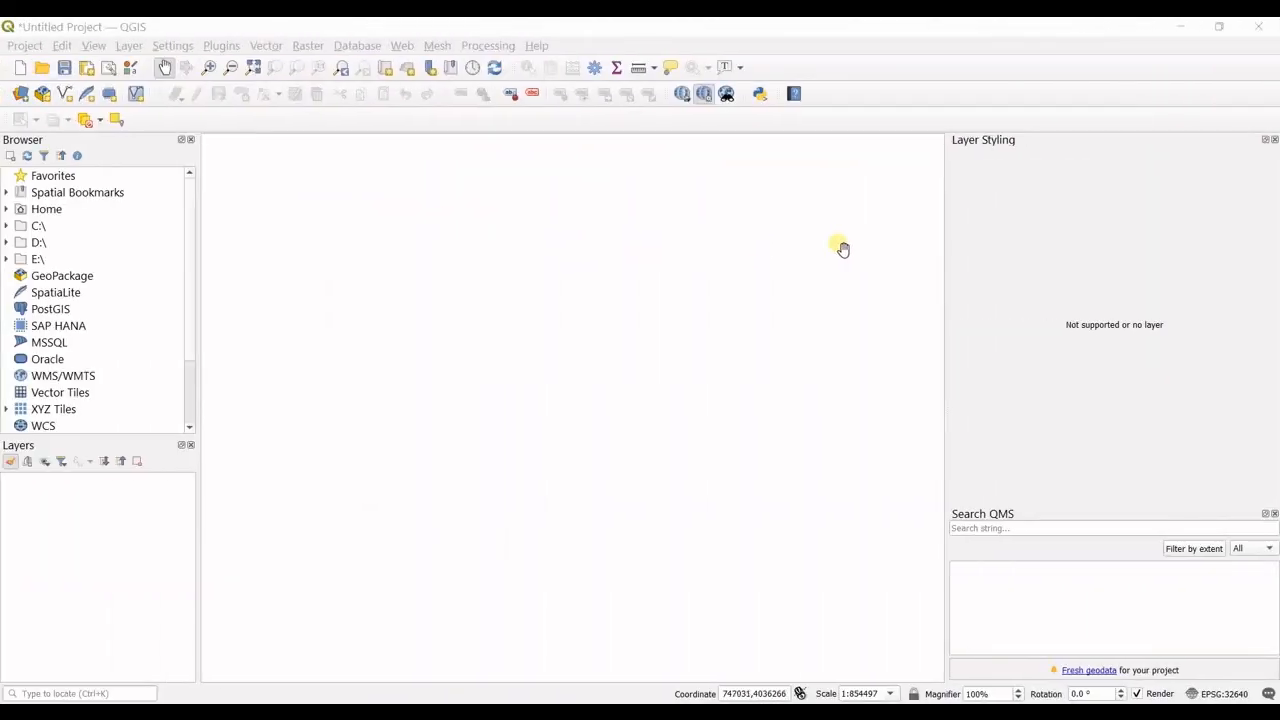
mouse_move(720, 244)
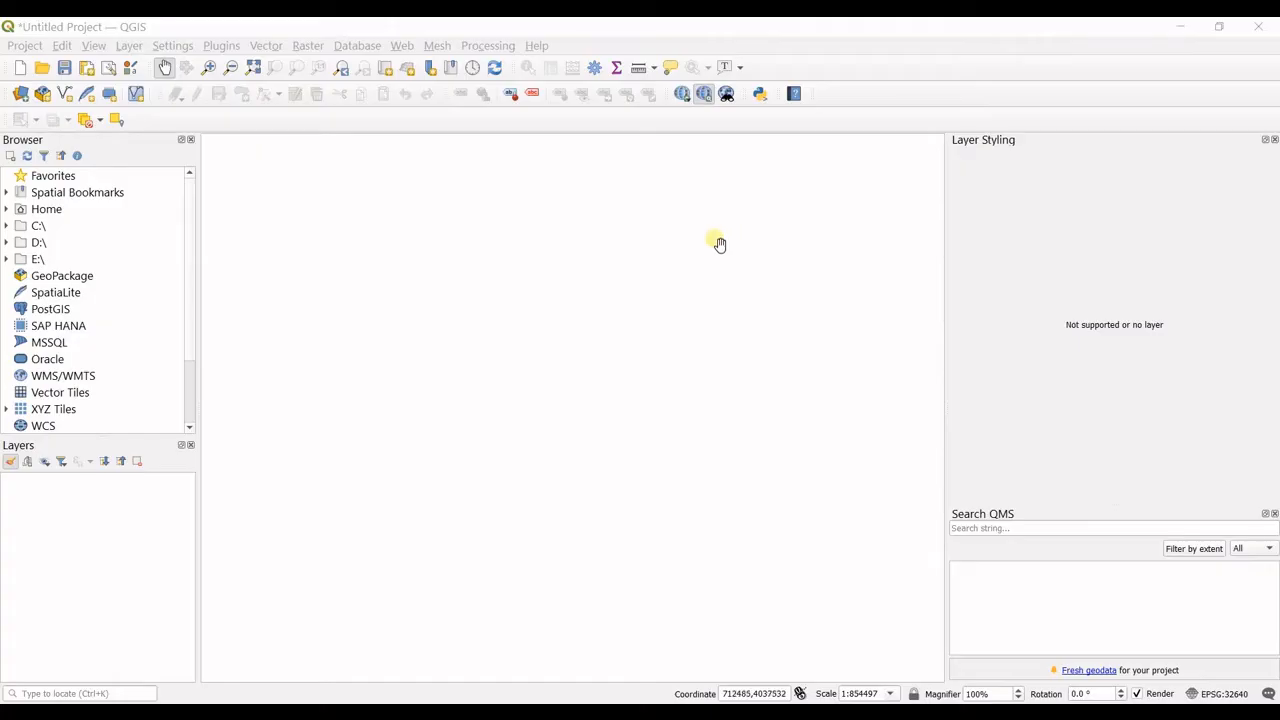
mouse_move(664, 208)
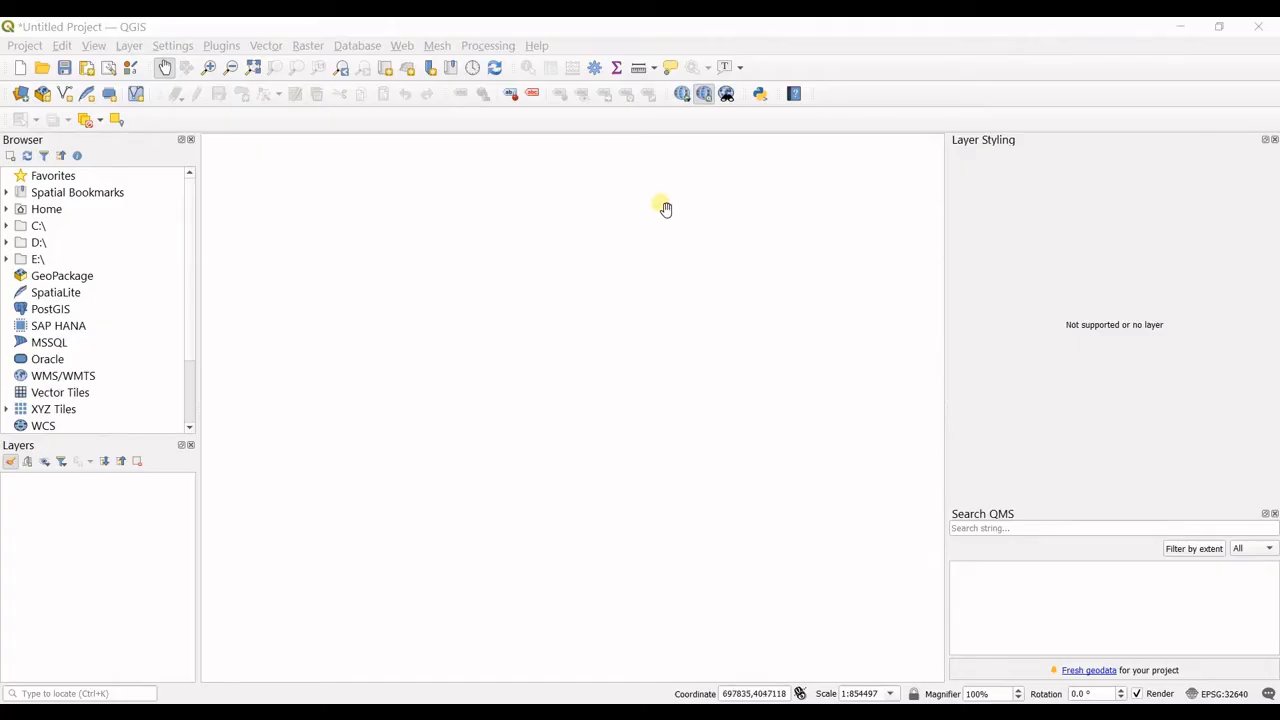
mouse_move(628, 198)
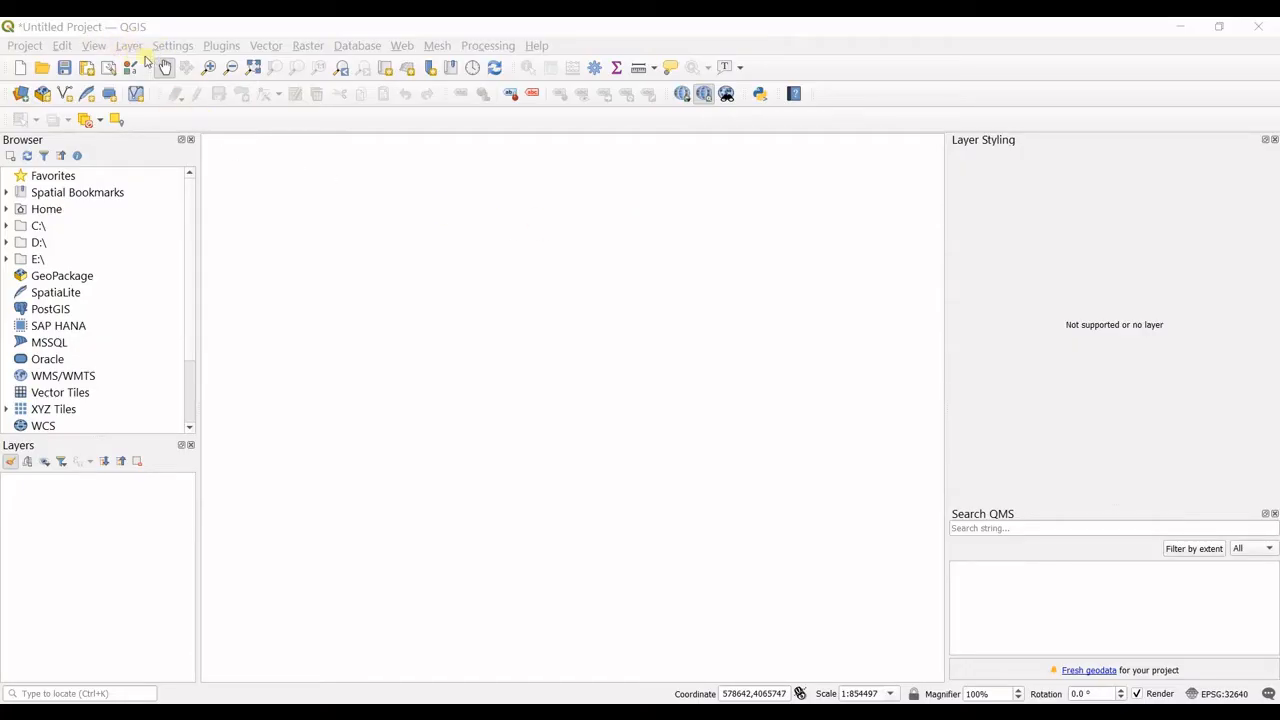
Bring up the Layer menu's options for creating a new layer
left_click(128, 44)
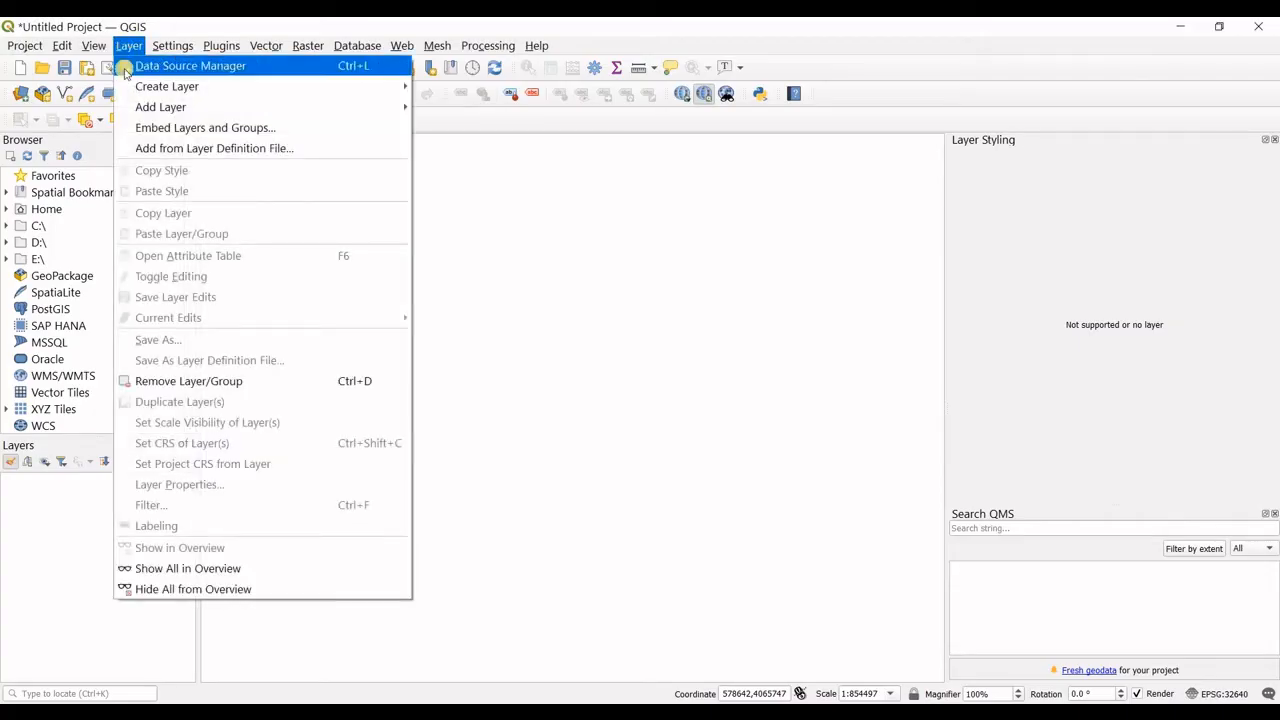
mouse_move(168, 86)
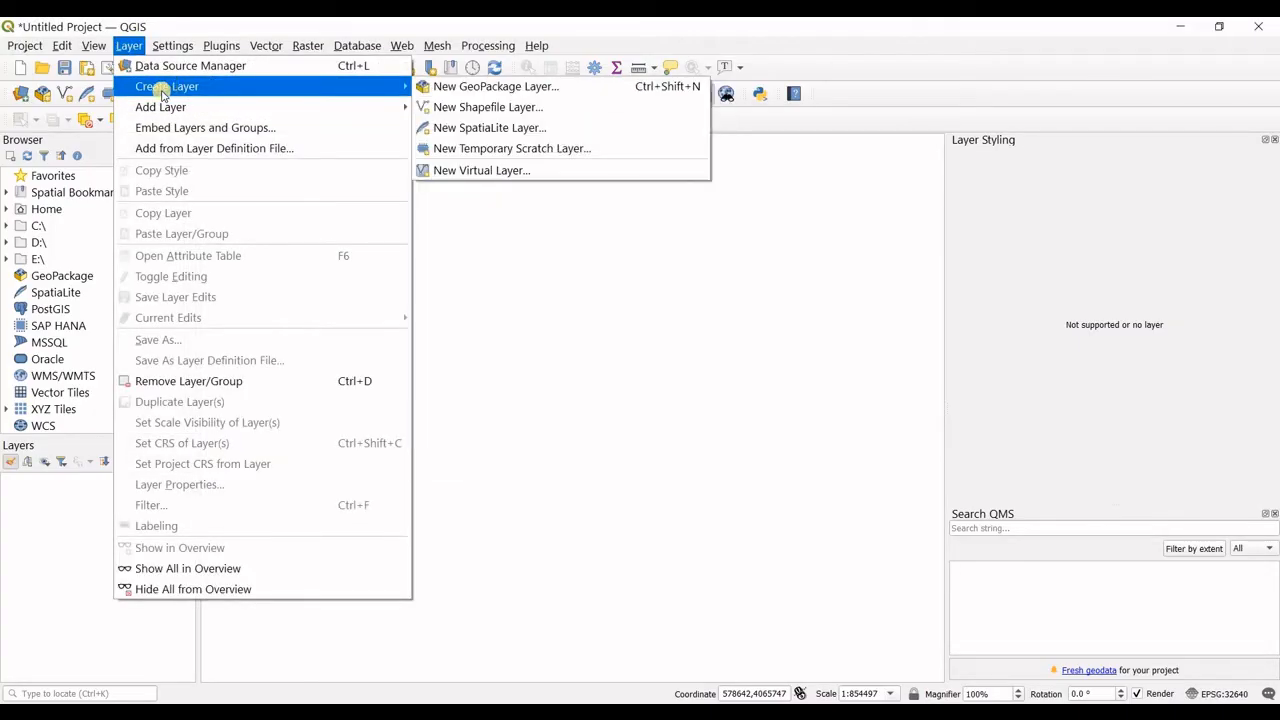
mouse_move(376, 88)
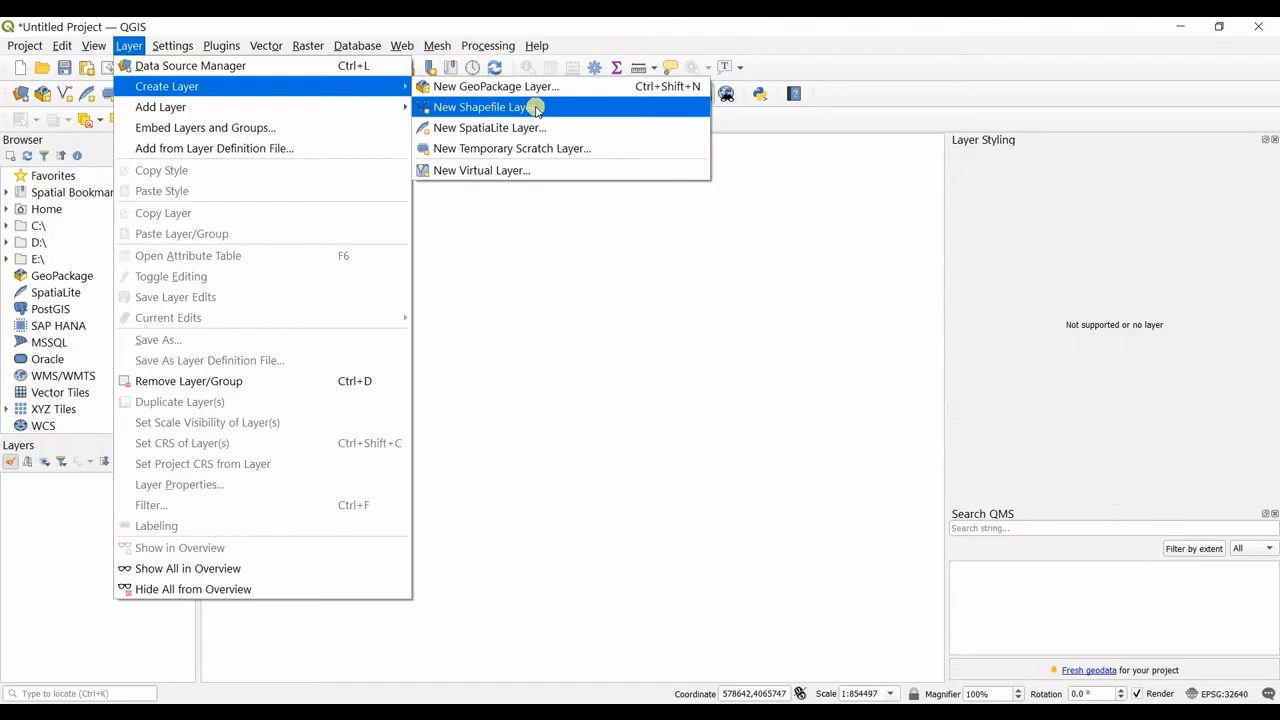
Start a New Shapefile Layer saved as 1.0 inside a new folder on the Desktop
left_click(488, 108)
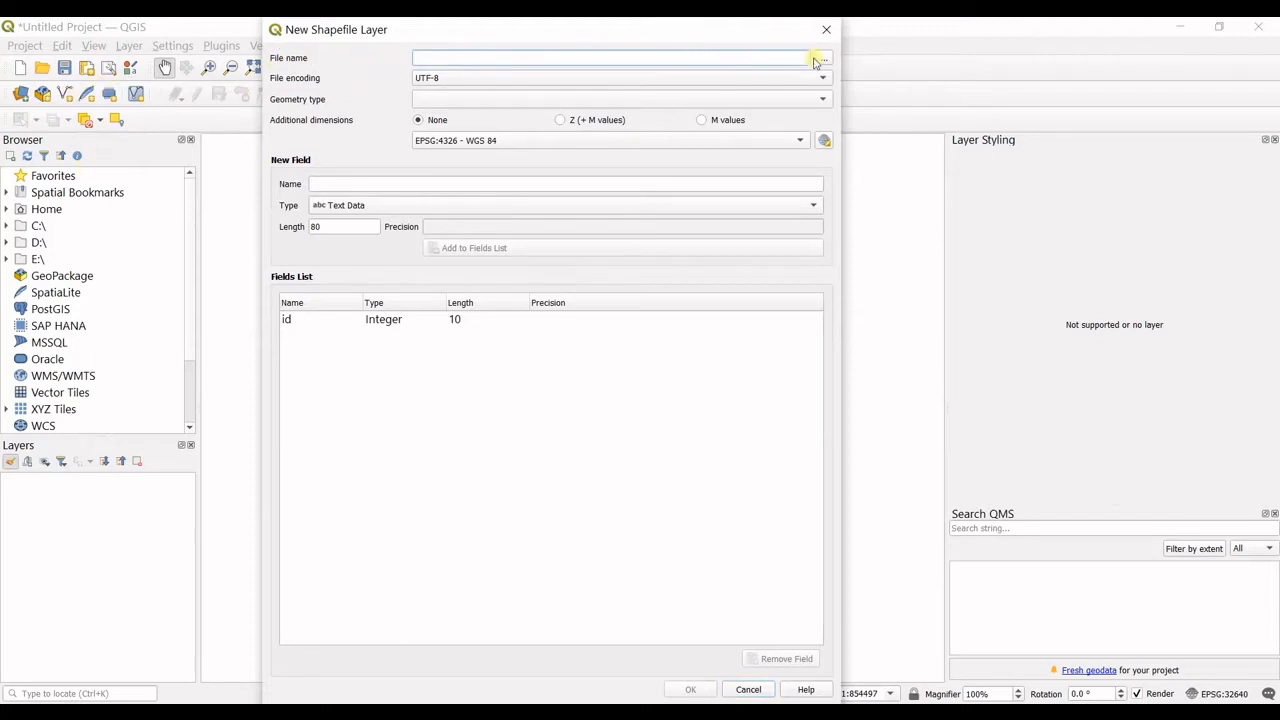
left_click(818, 58)
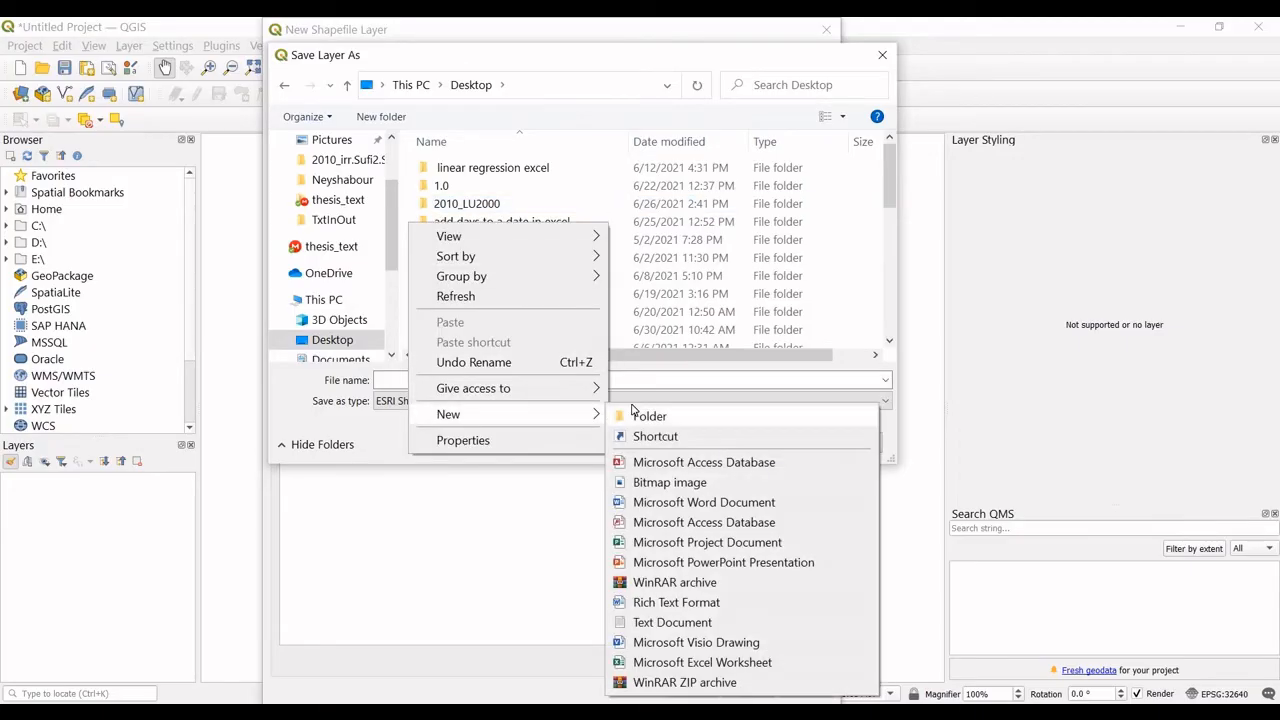
left_click(648, 416)
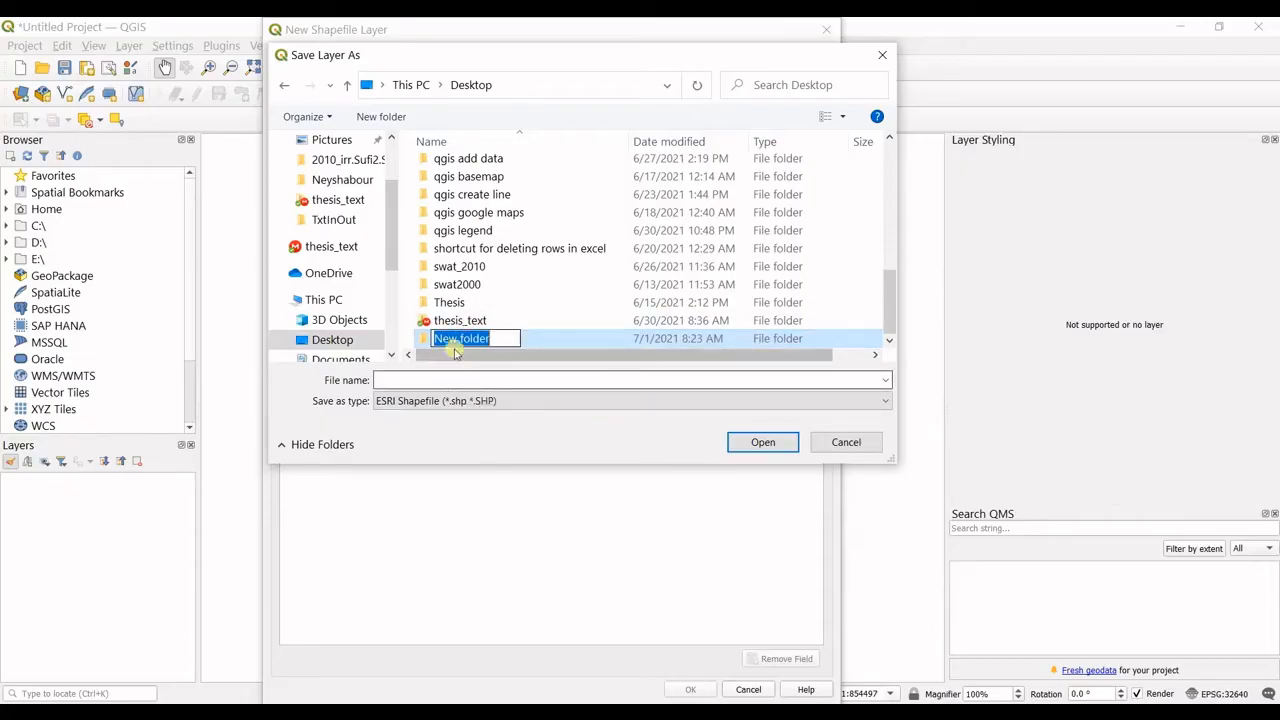
double_click(460, 338)
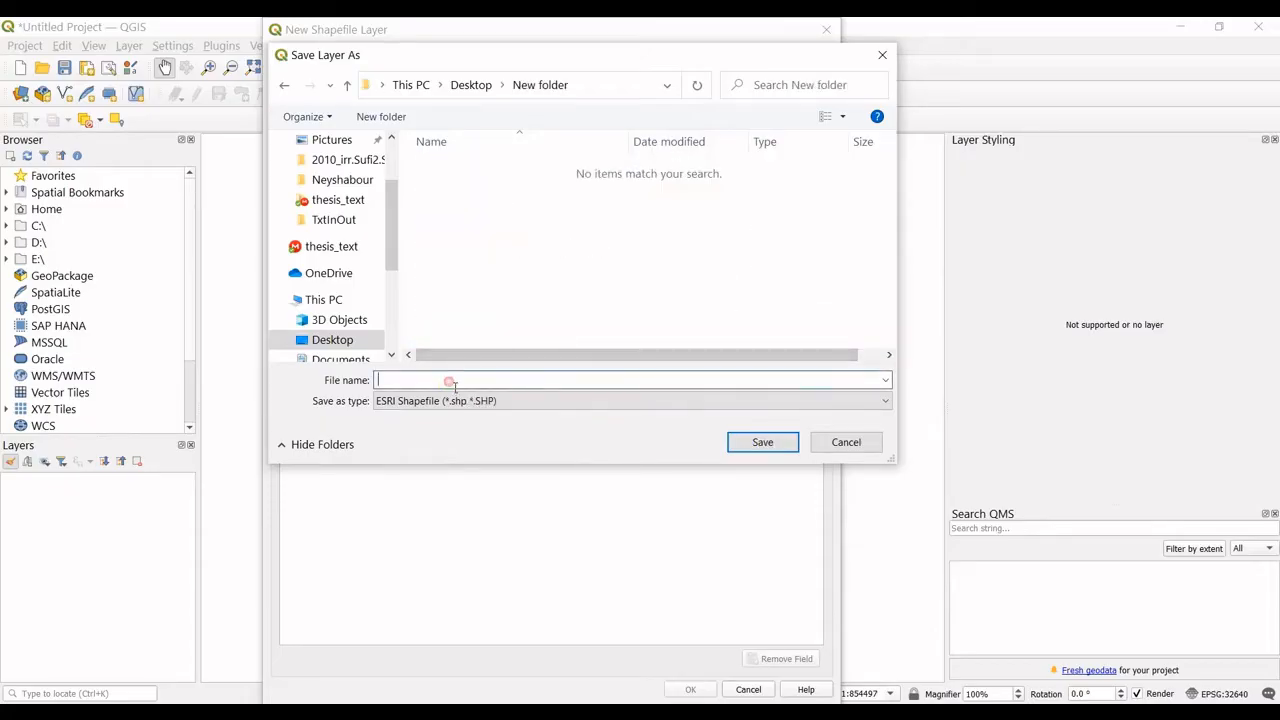
type("1.0")
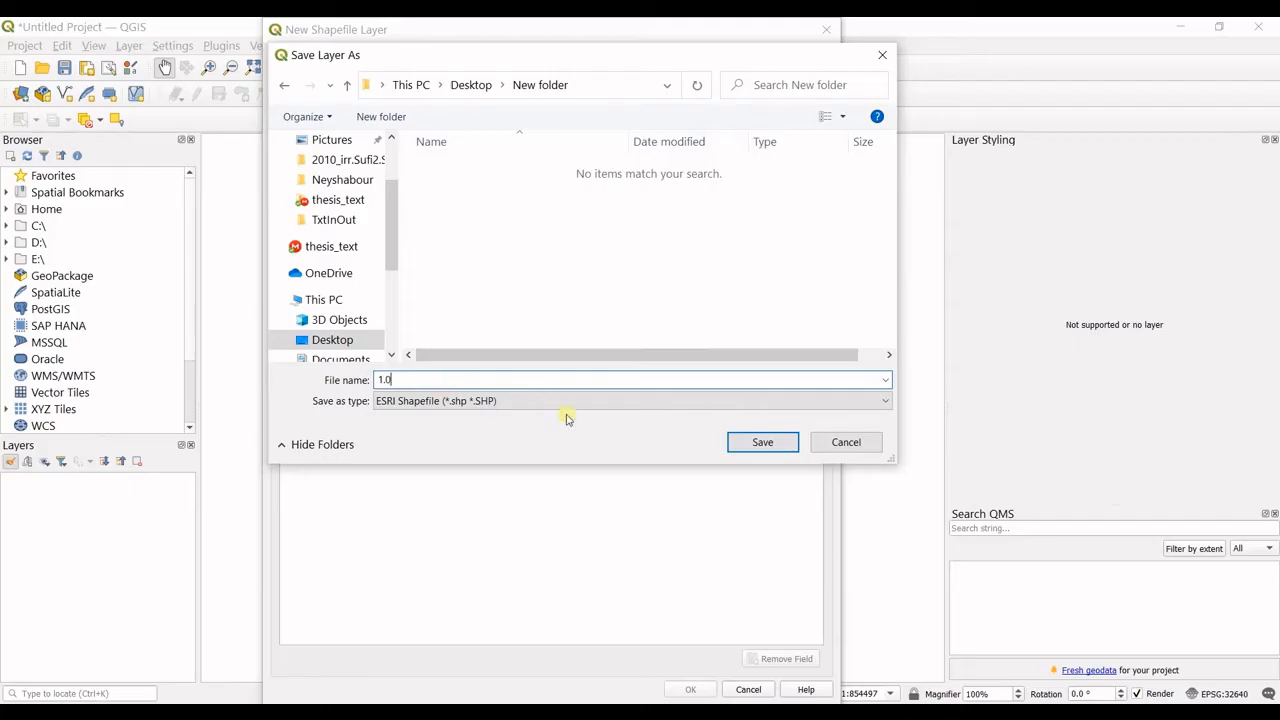
Save the path, set geometry to Polygon and CRS to Project CRS EPSG:32640 (UTM zone 40N)
left_click(762, 442)
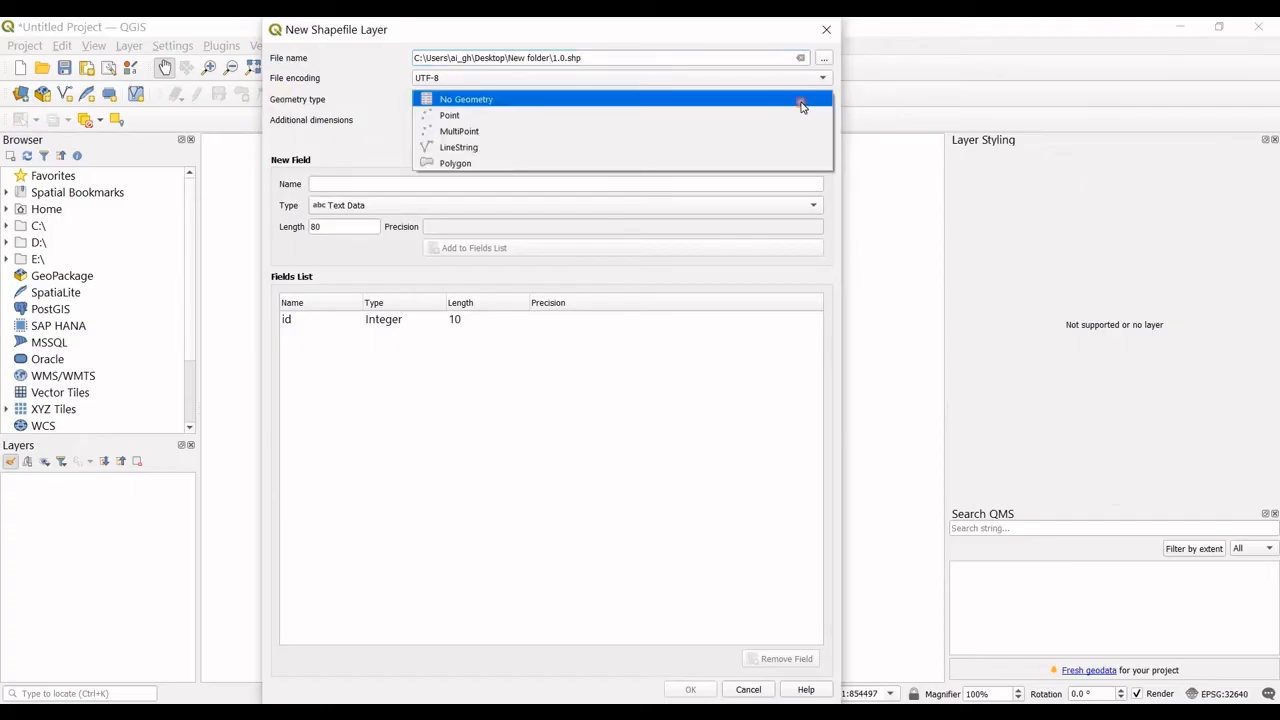
mouse_move(448, 114)
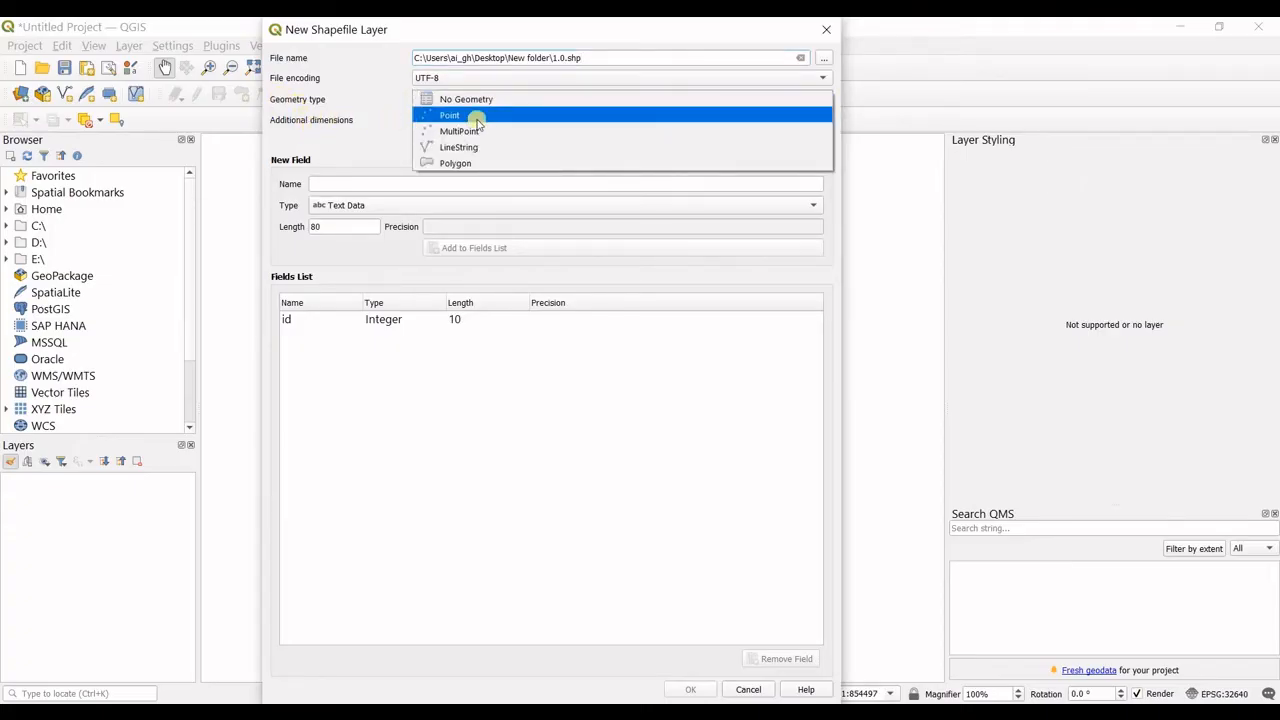
mouse_move(460, 132)
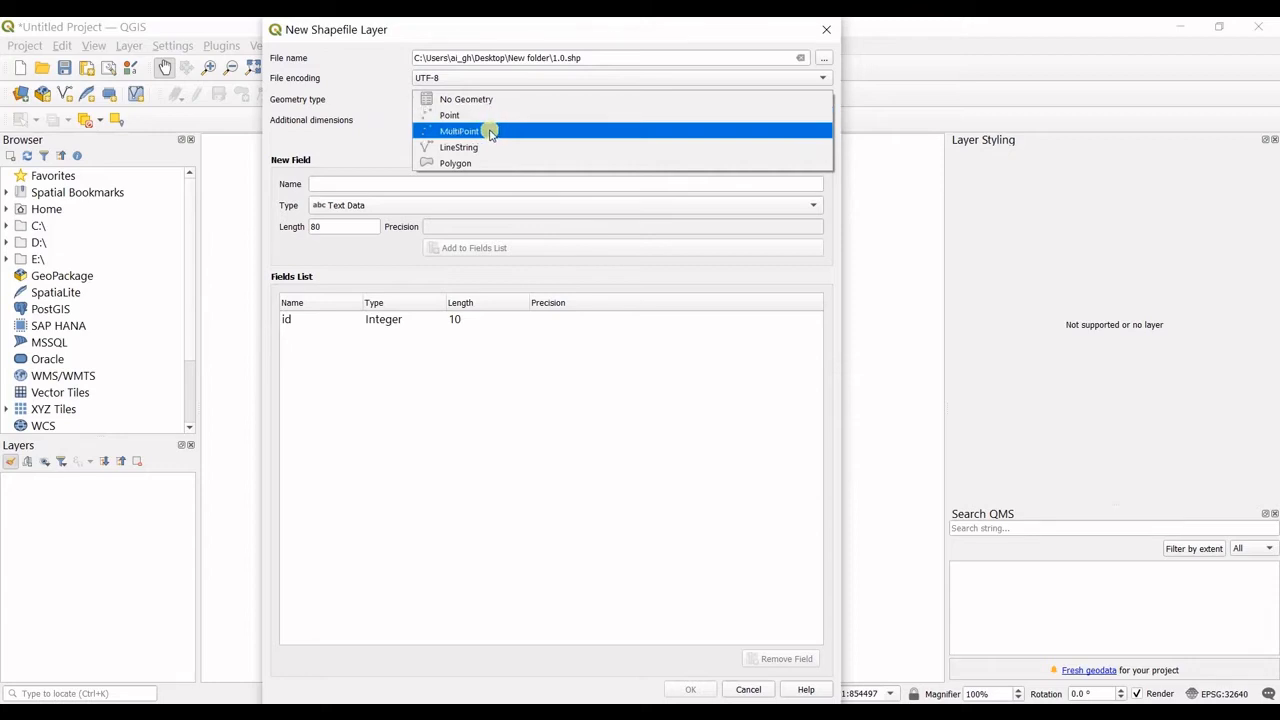
mouse_move(456, 164)
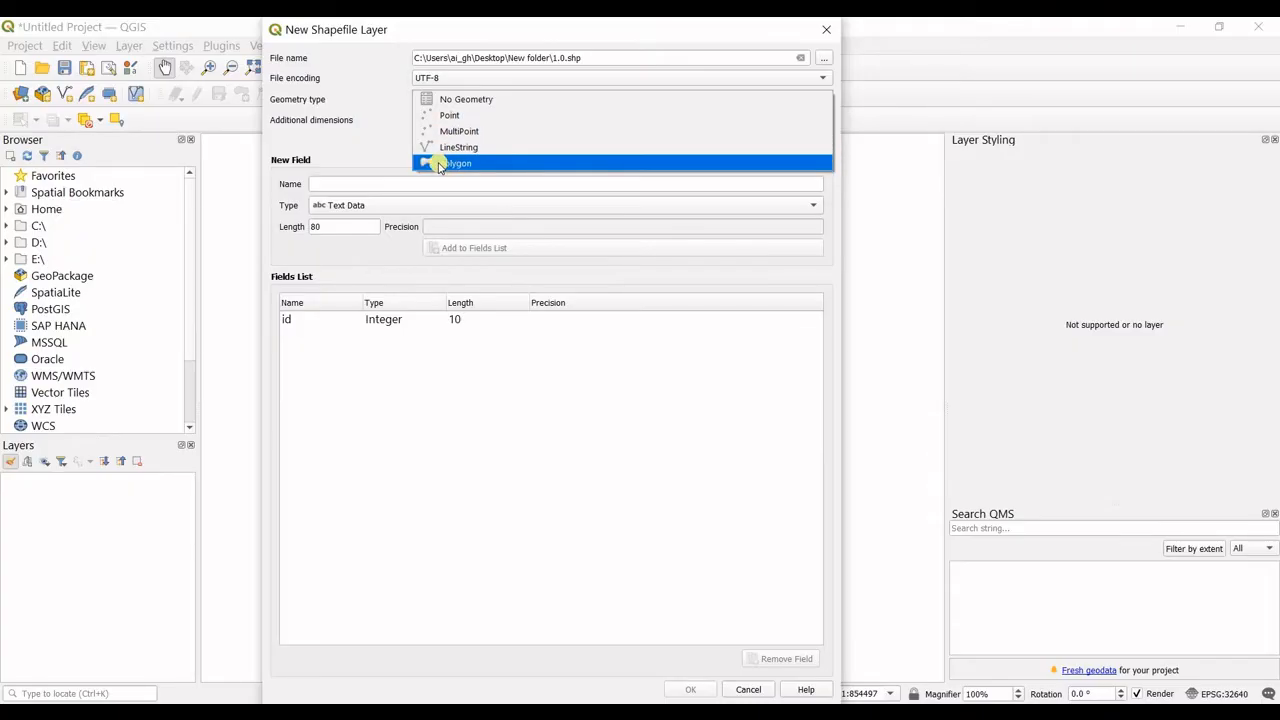
left_click(456, 162)
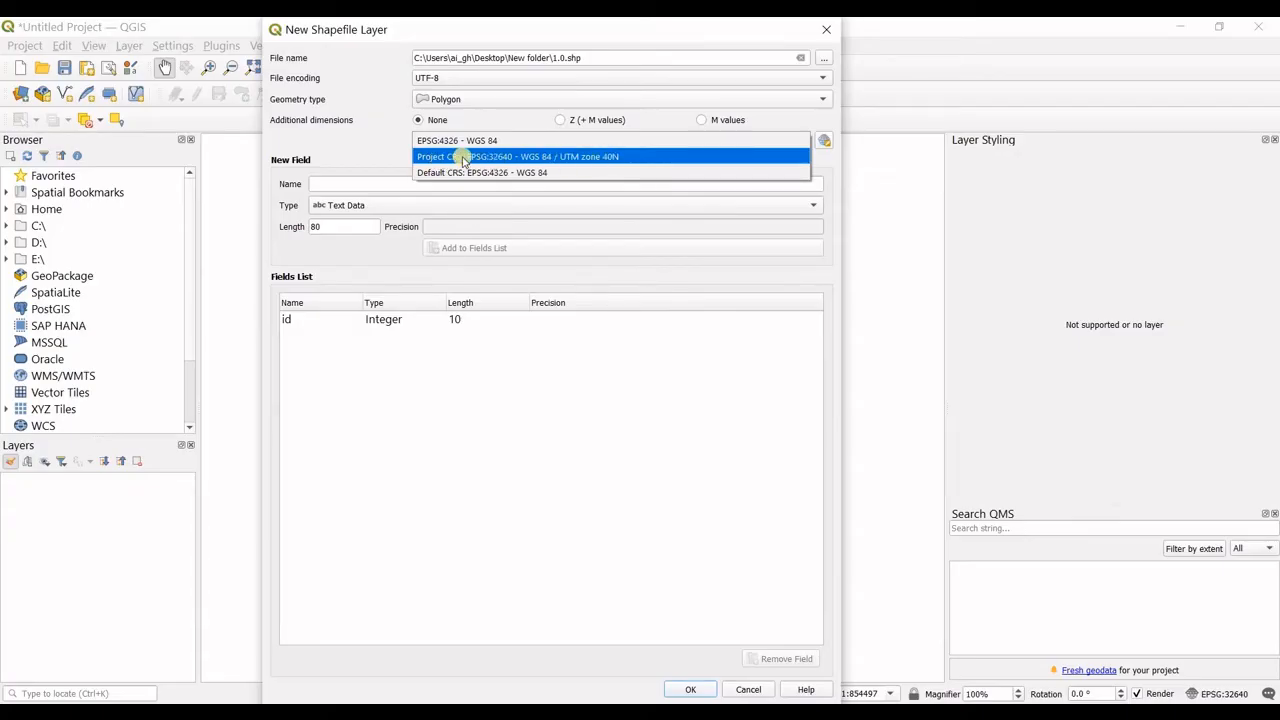
left_click(518, 156)
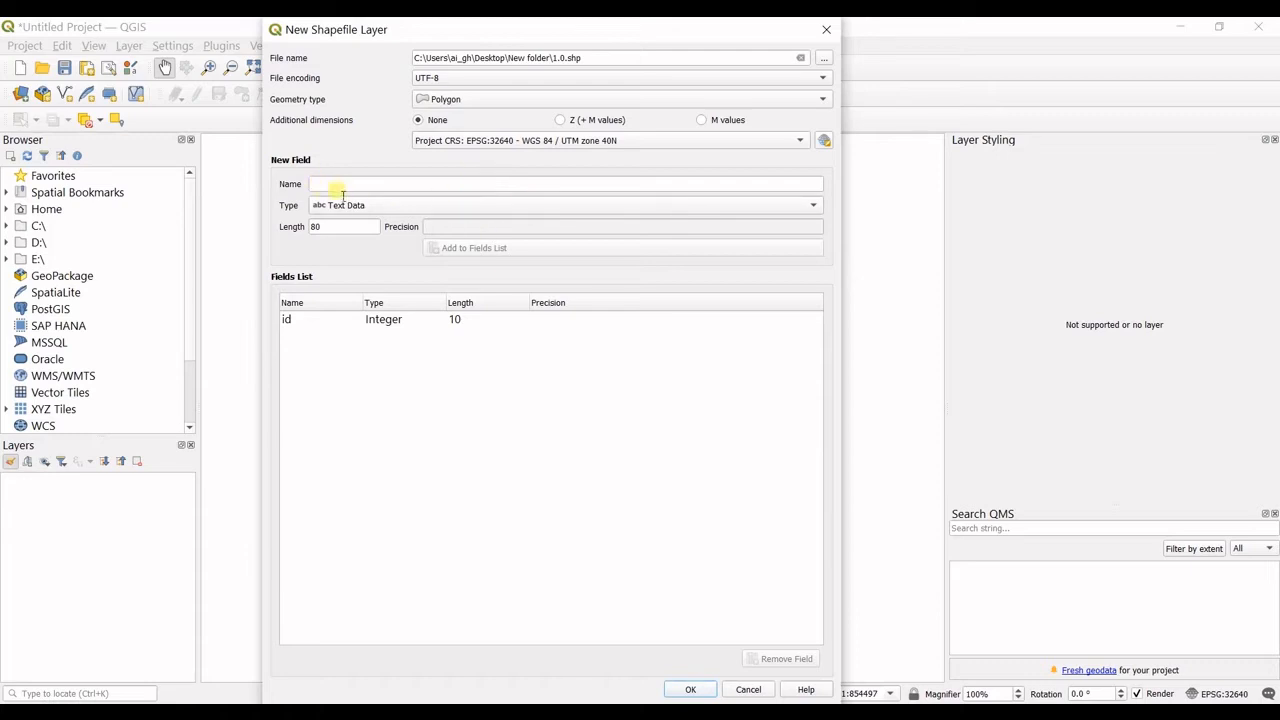
left_click(564, 184)
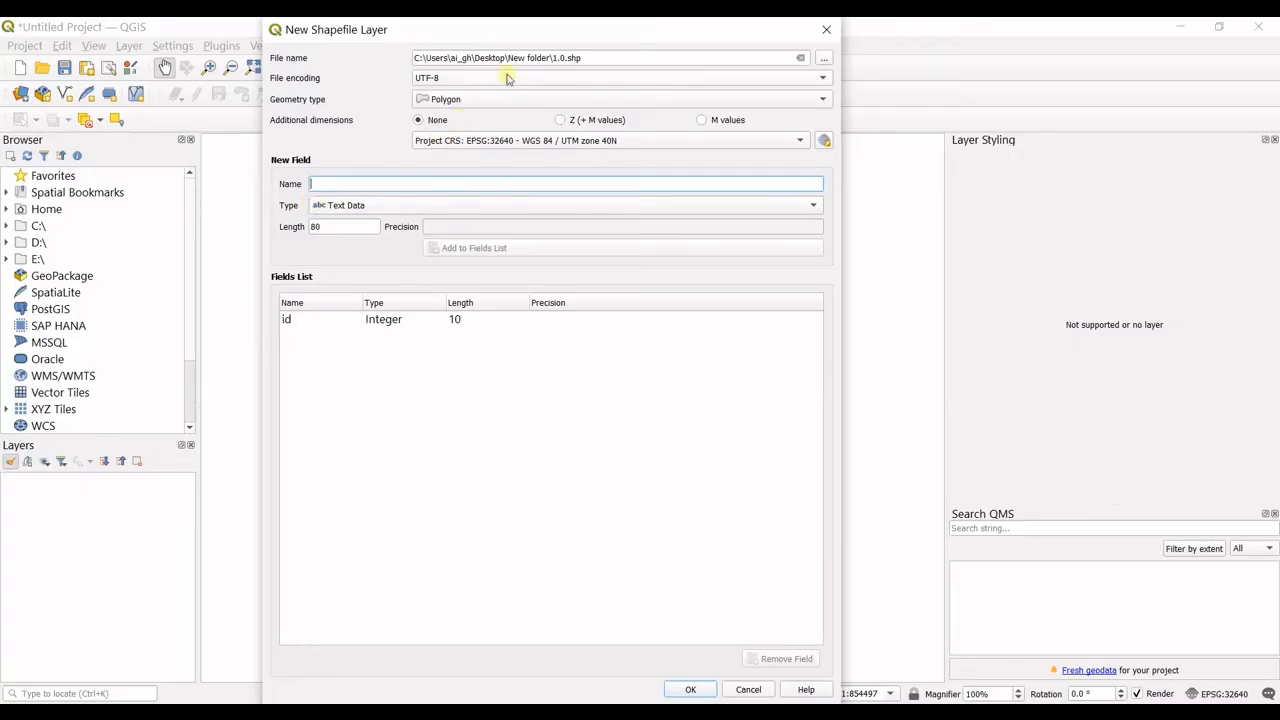
Confirm the dialog so polygon layer 1.0 appears in the project
left_click(690, 688)
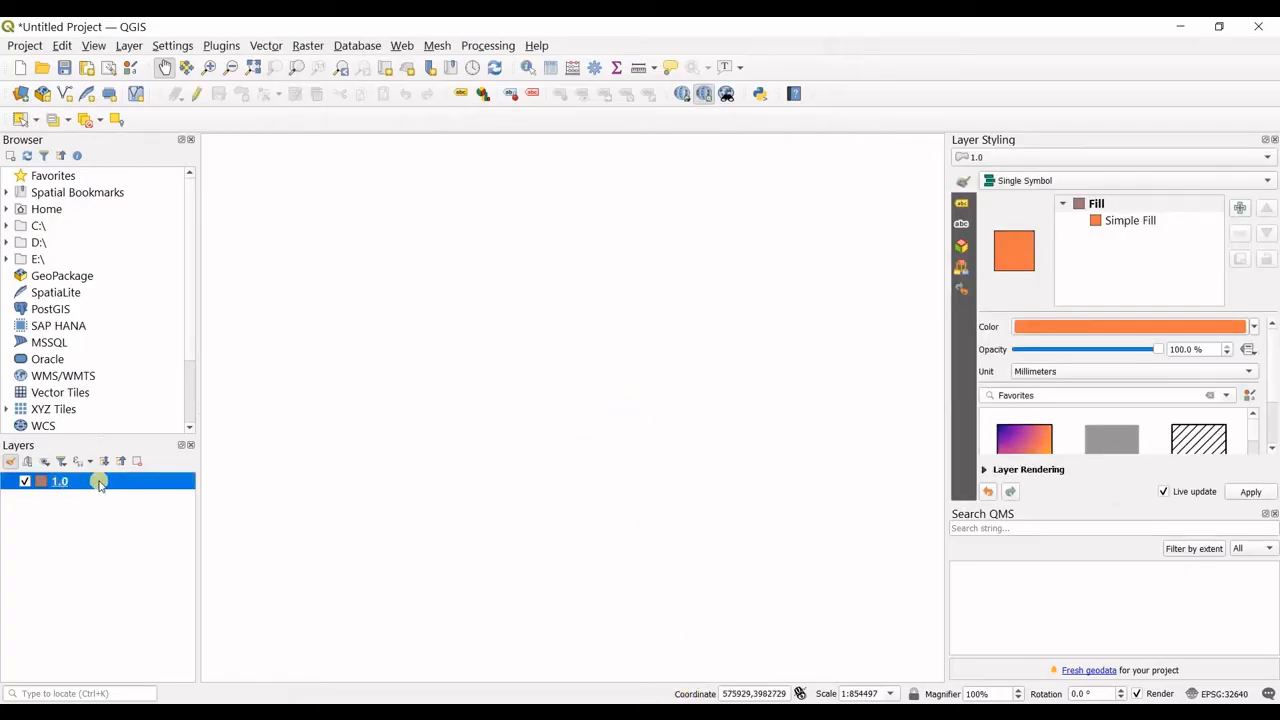
mouse_move(100, 480)
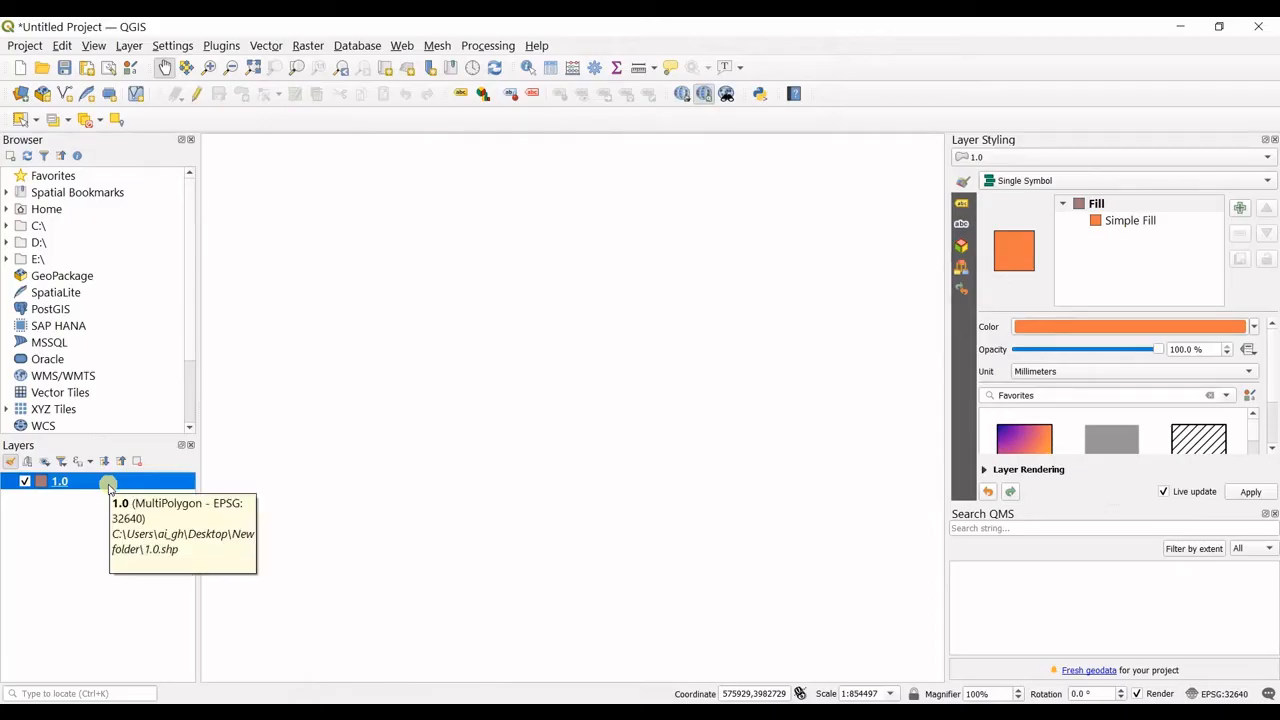
mouse_move(224, 132)
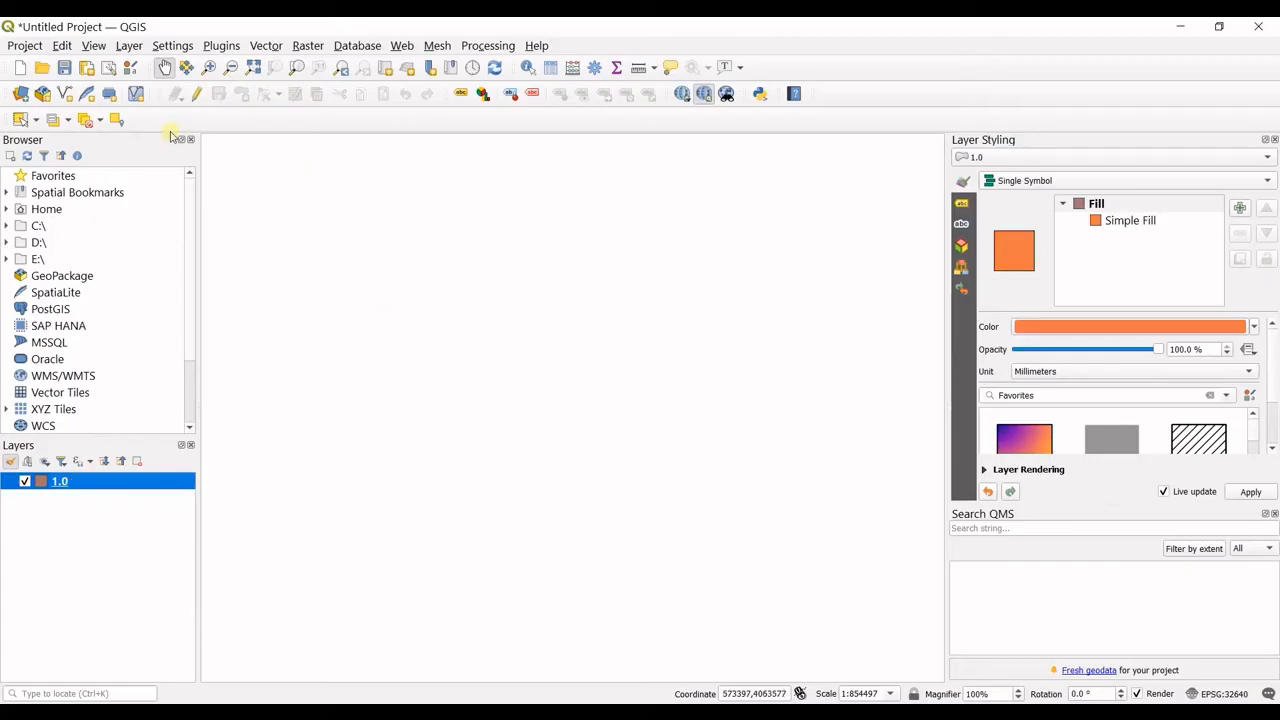
mouse_move(436, 44)
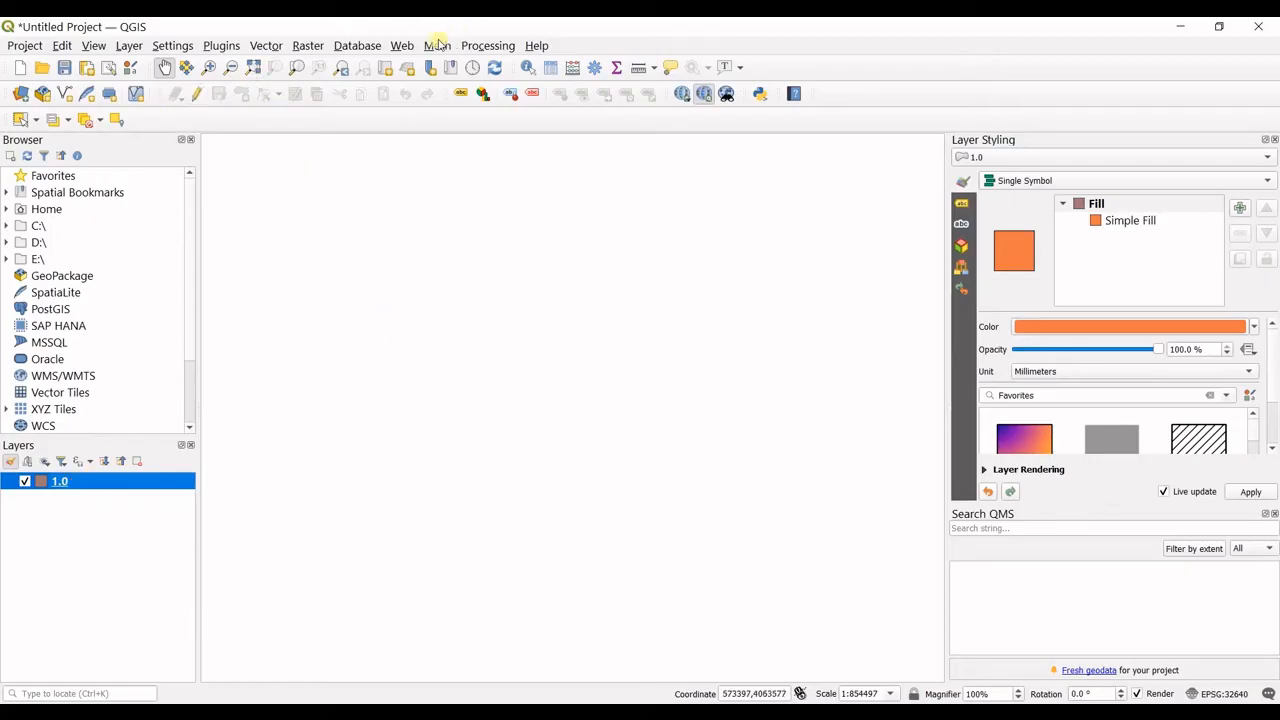
Add the Google Hybrid basemap via QuickMapServices and zoom onto the mountain range
left_click(400, 44)
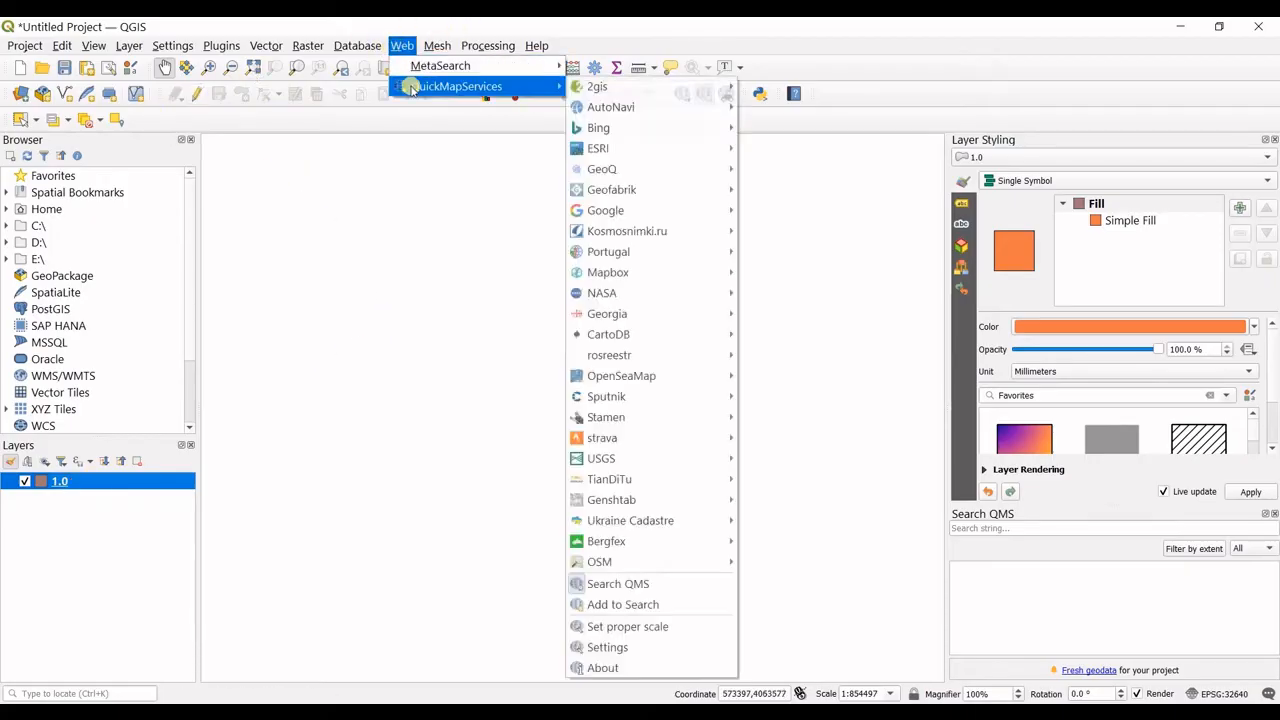
mouse_move(604, 210)
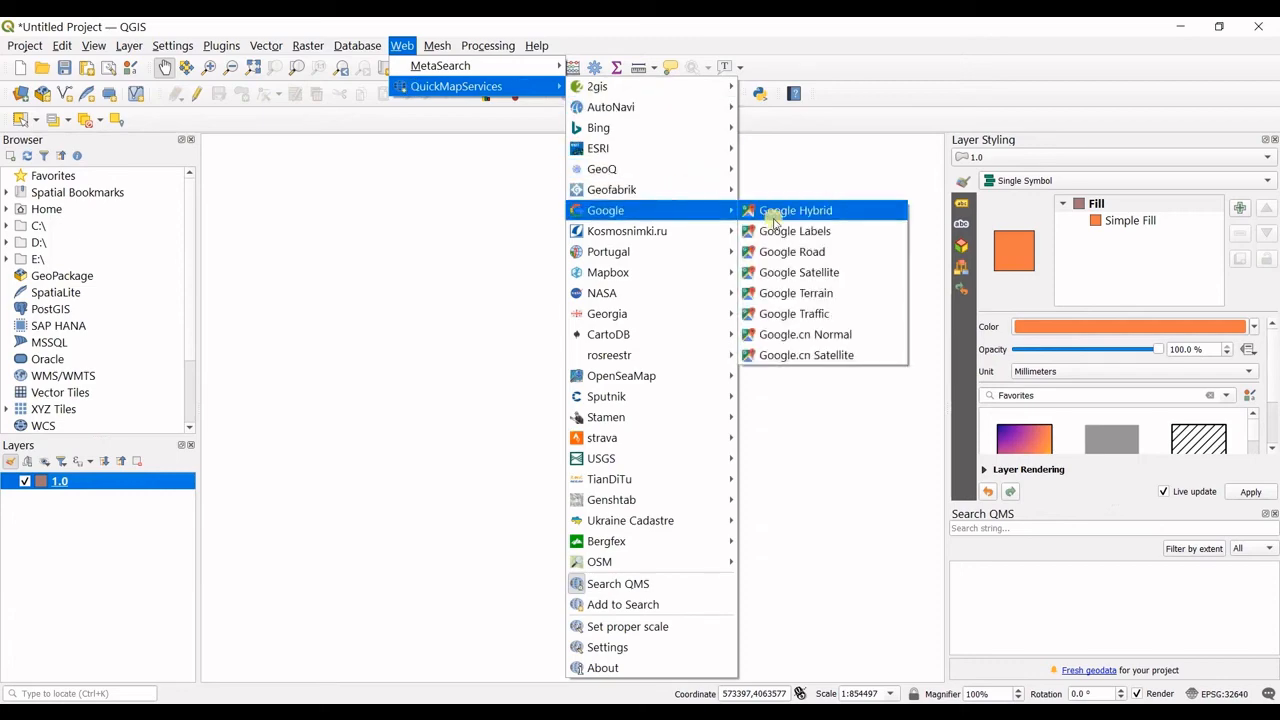
left_click(796, 210)
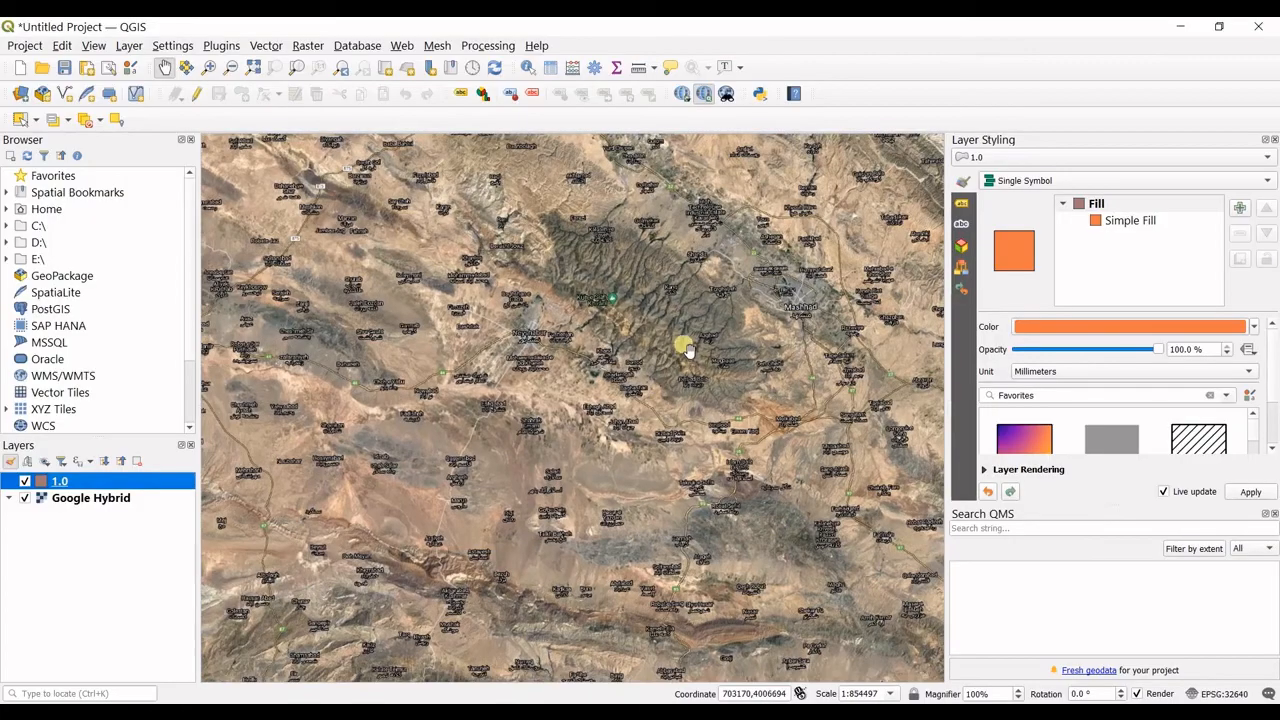
left_click_drag(688, 348, 608, 444)
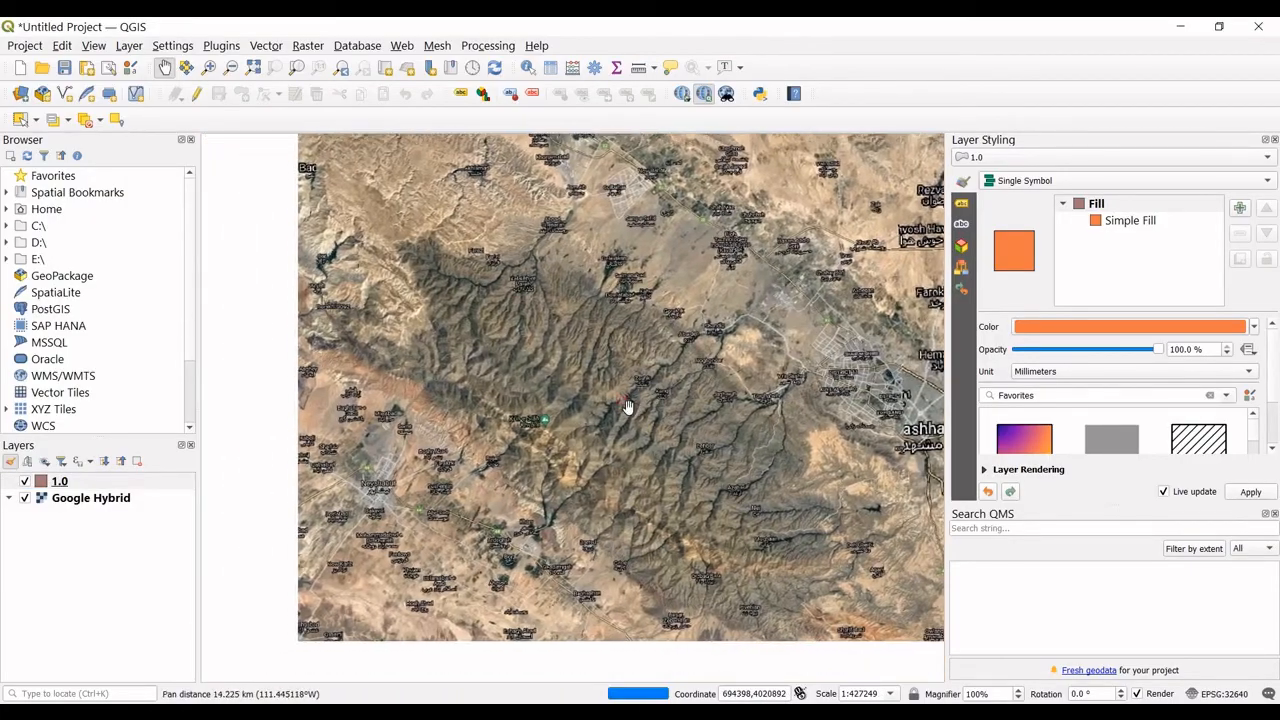
left_click_drag(628, 408, 412, 380)
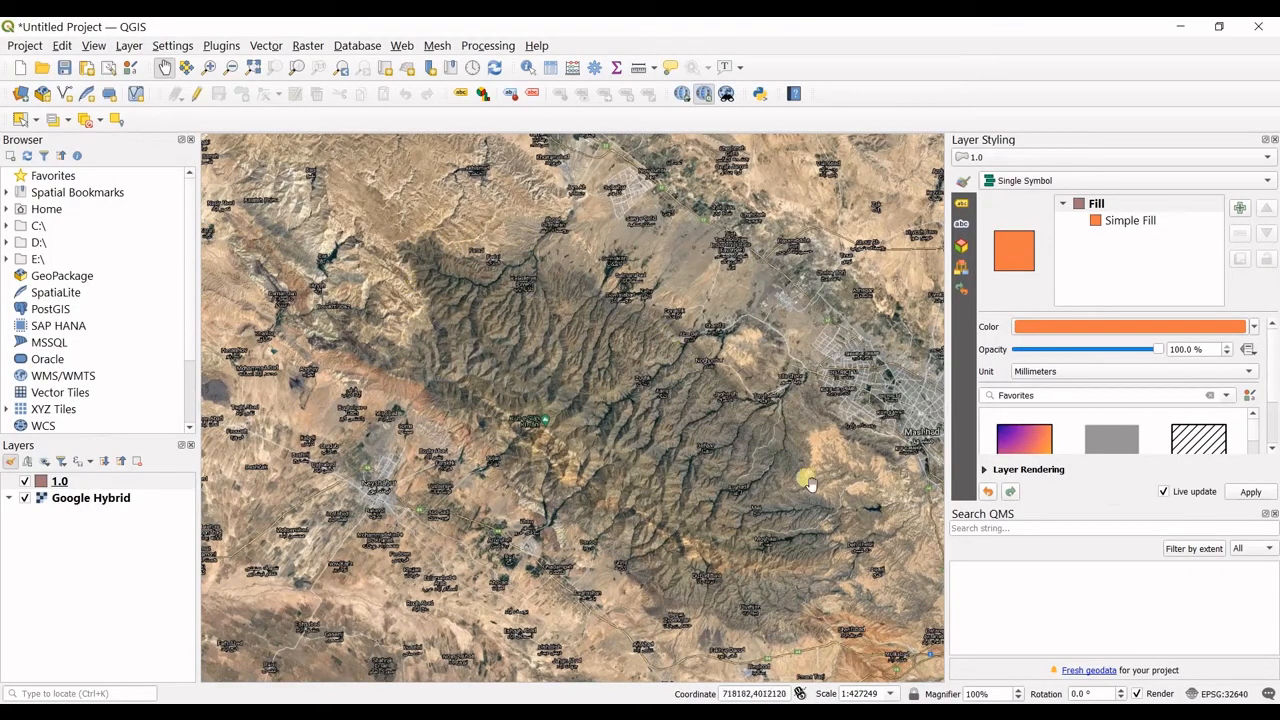
mouse_move(196, 94)
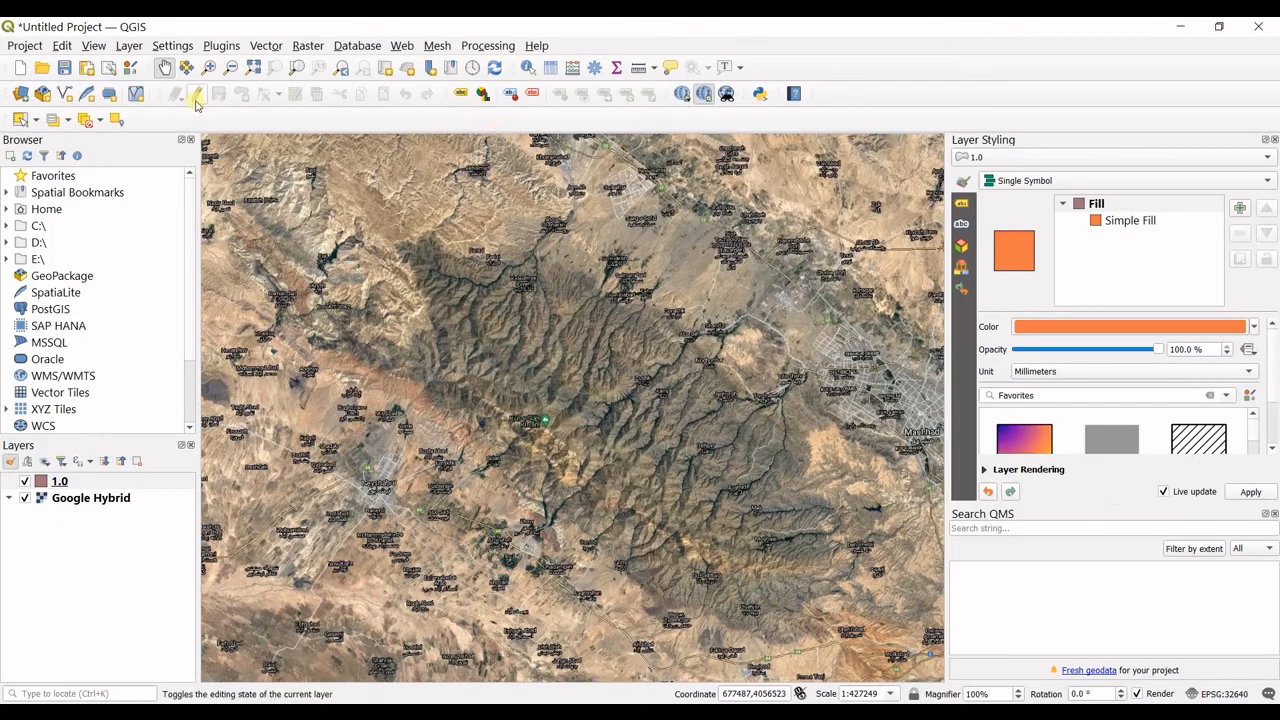
mouse_move(196, 94)
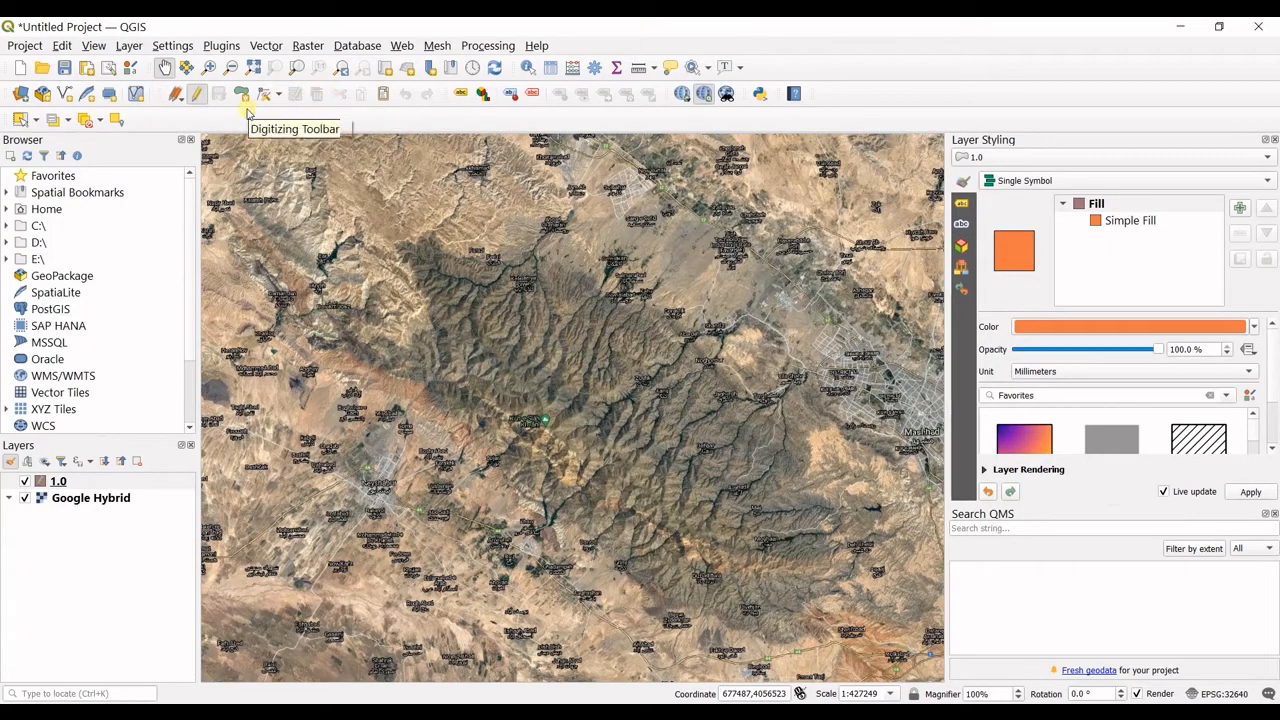
mouse_move(242, 94)
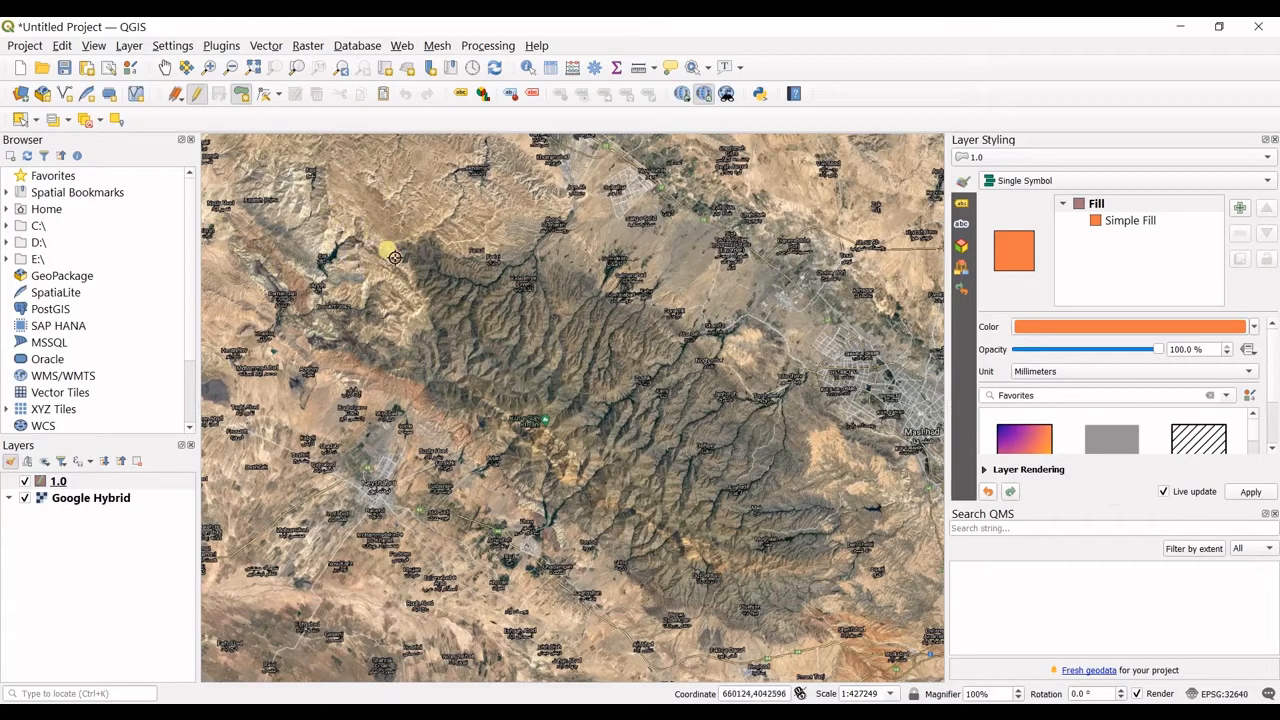
mouse_move(438, 240)
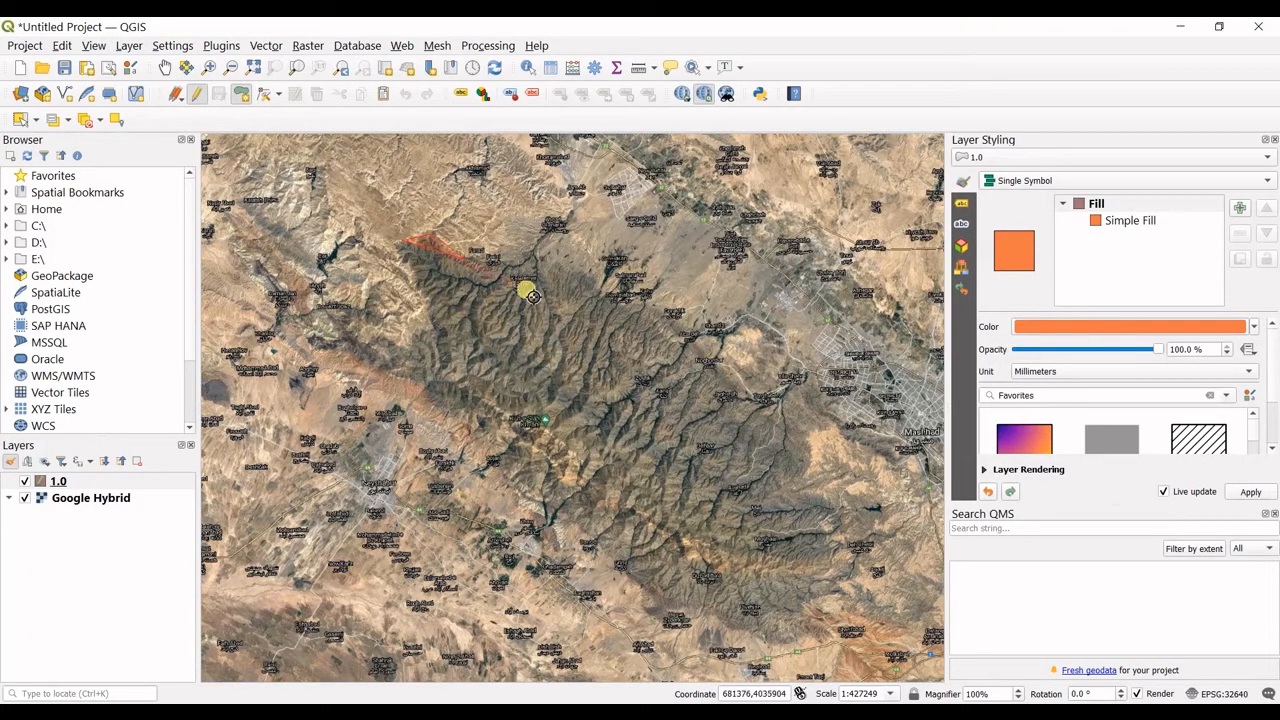
Place polygon vertices around the dark mountain range on the satellite image
left_click(470, 268)
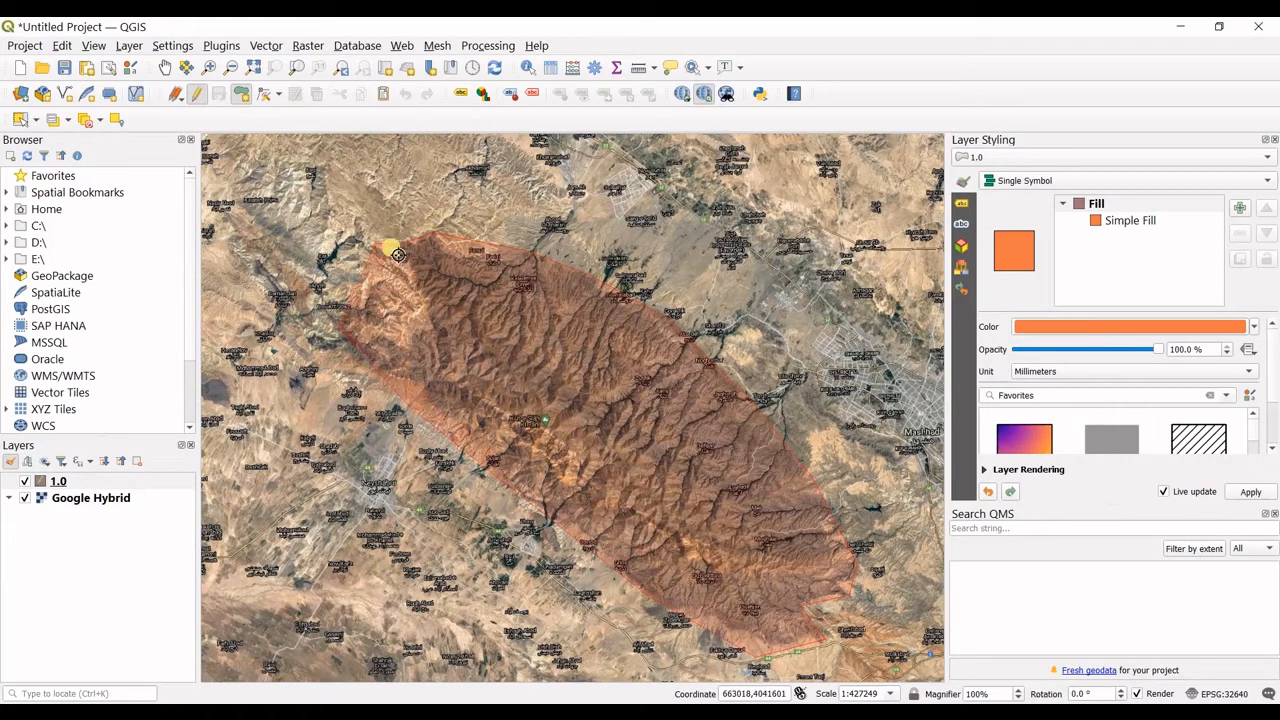
Close the polygon as feature id 1 and style it as a blue outline with no fill
left_click(388, 252)
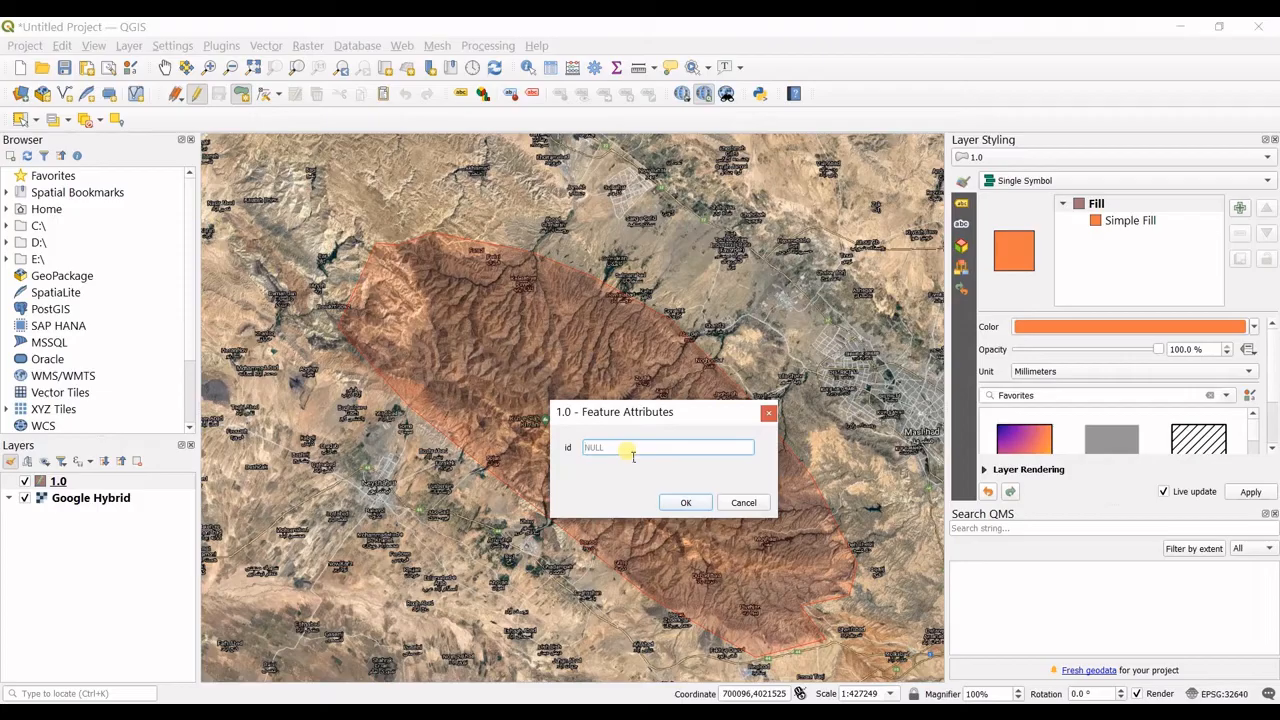
type("1")
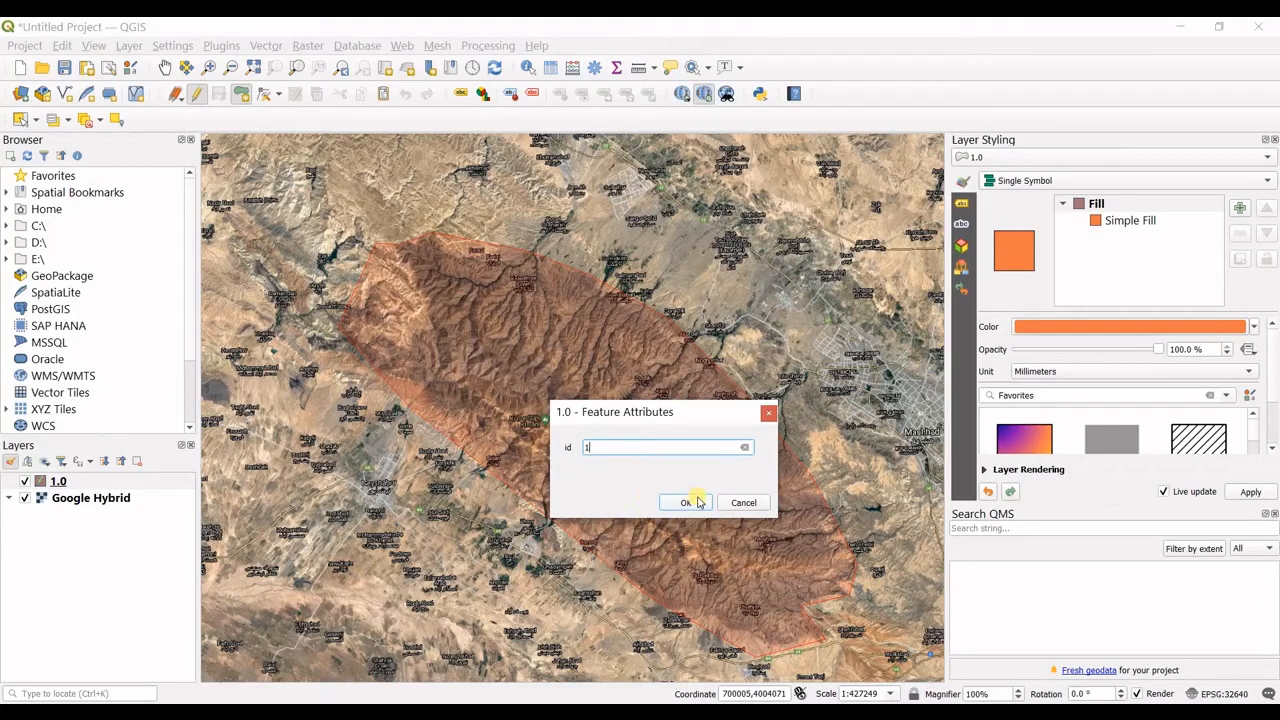
left_click(684, 502)
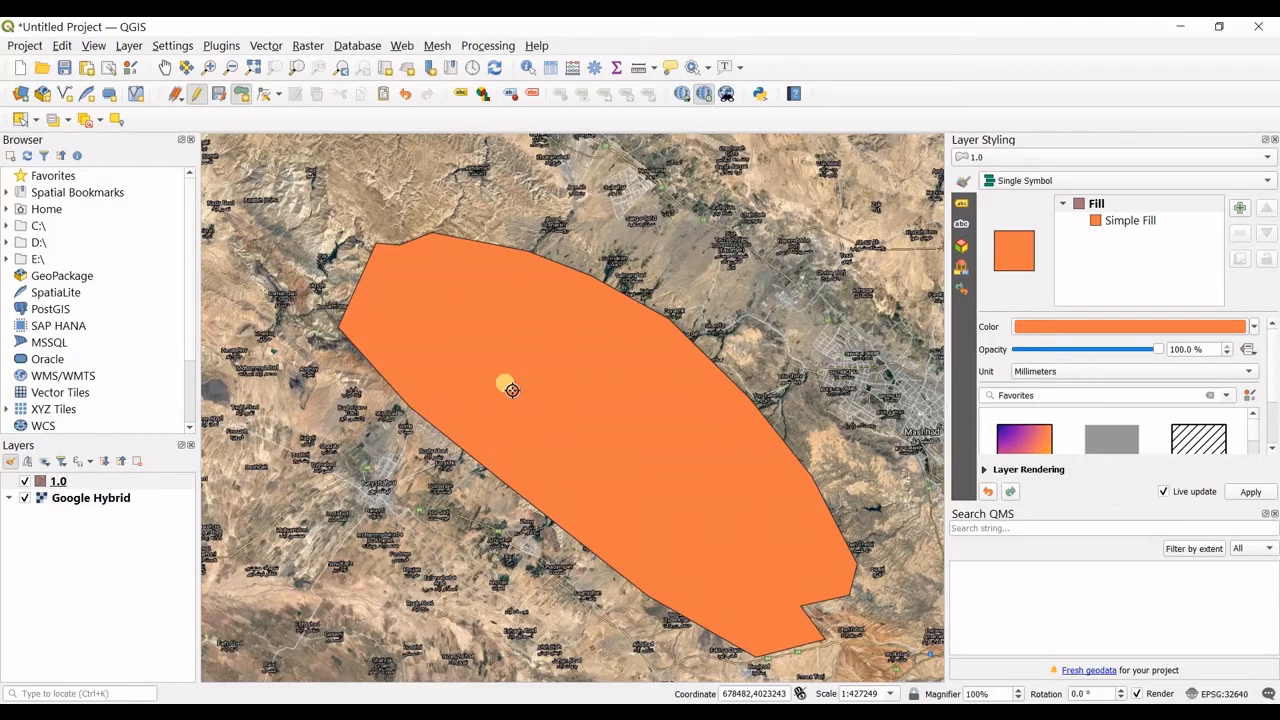
mouse_move(516, 364)
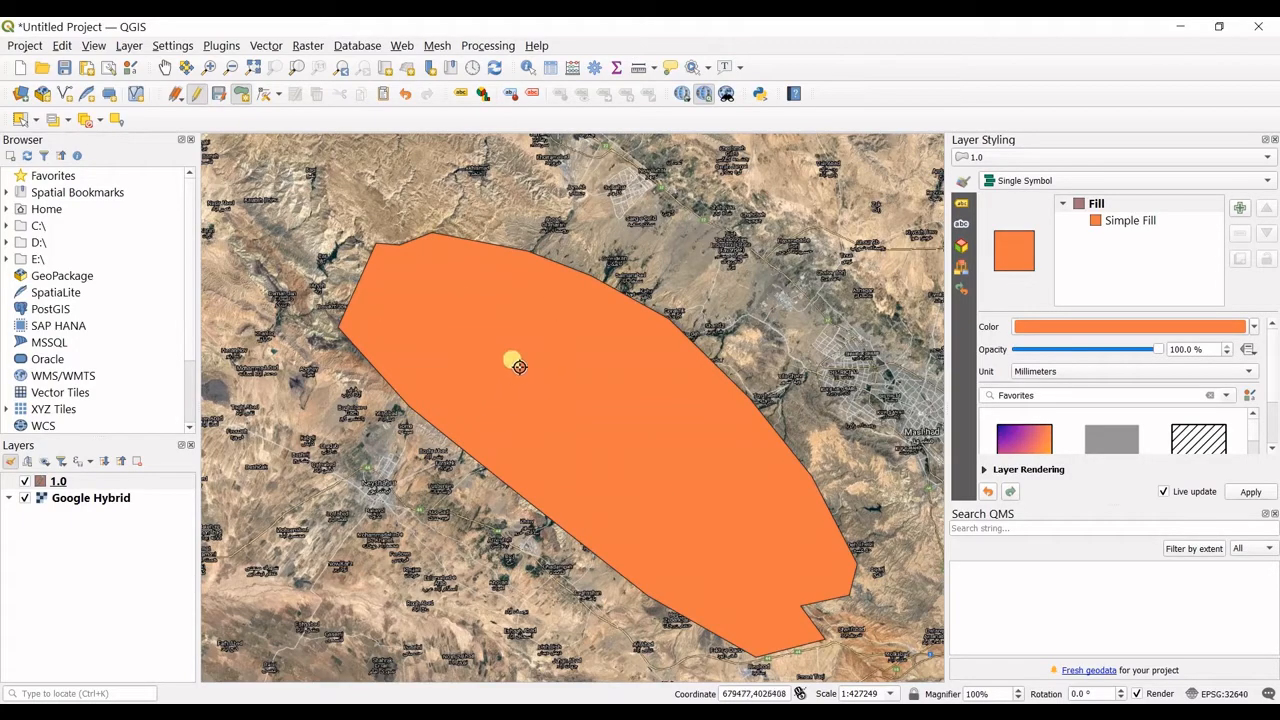
left_click(1024, 440)
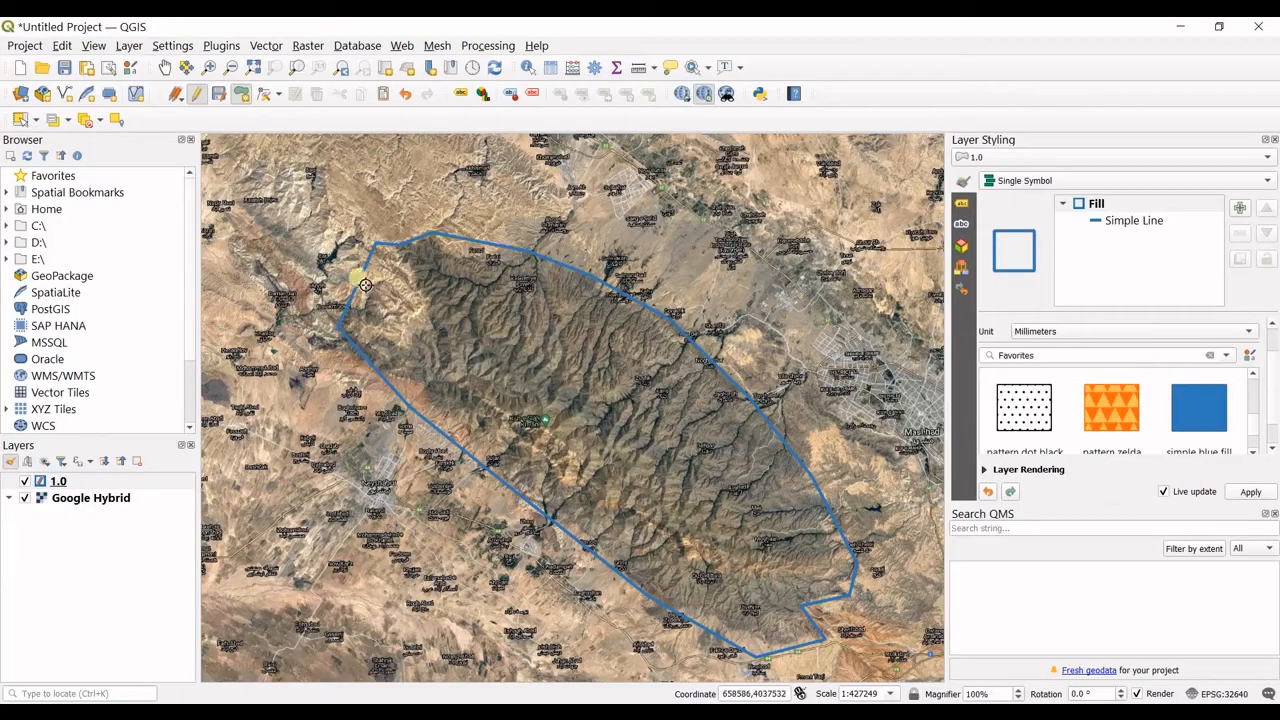
With the Vertex Tool, drag a top corner and a west-side corner onto the ridge edge
left_click(276, 94)
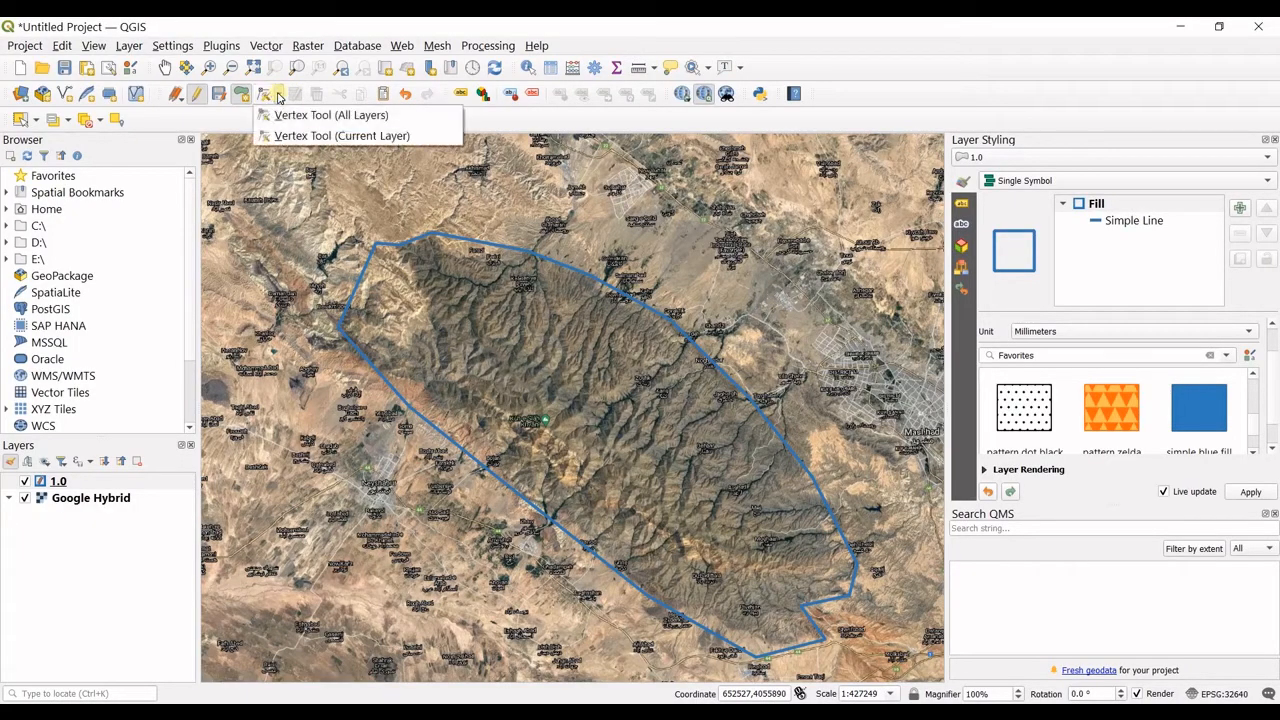
mouse_move(330, 114)
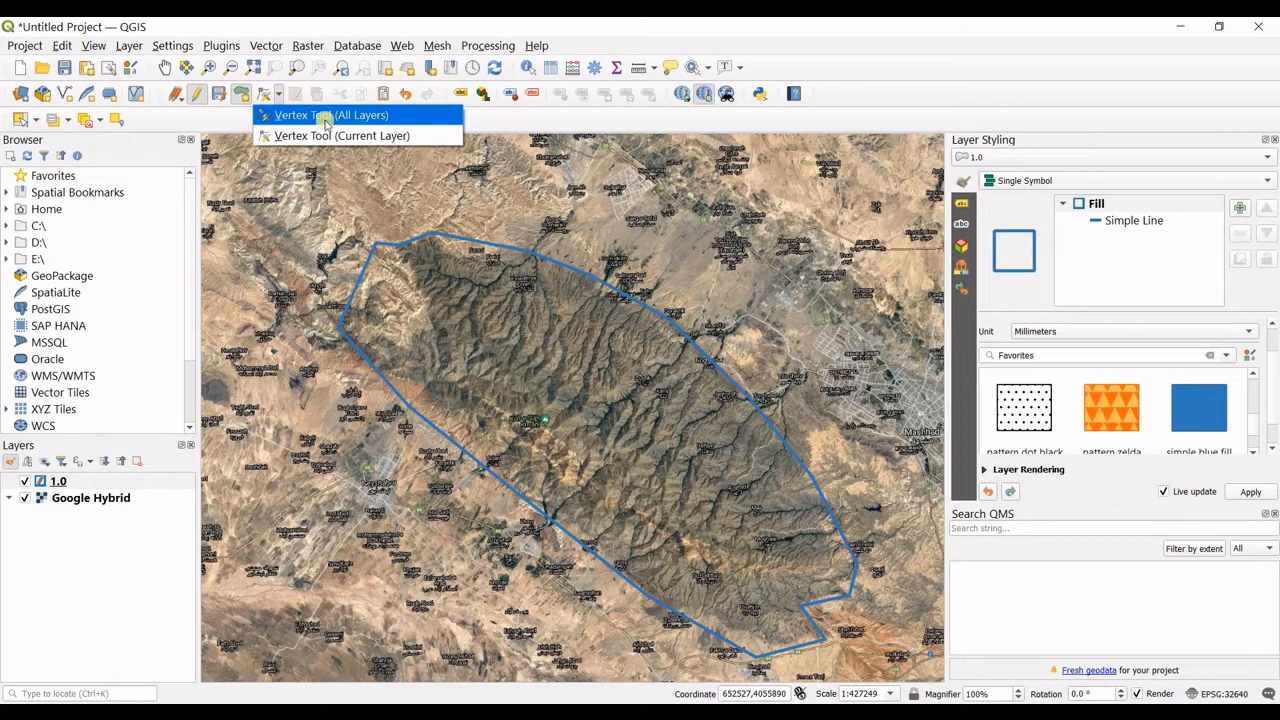
mouse_move(398, 110)
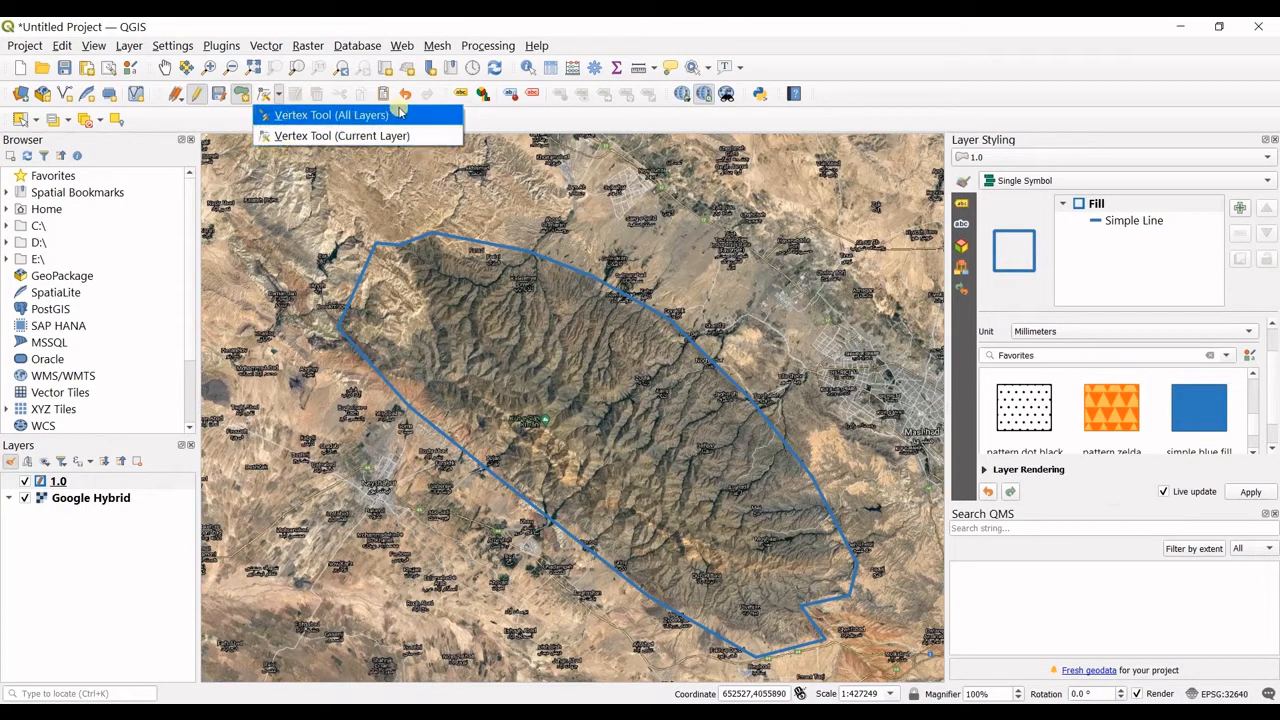
mouse_move(342, 136)
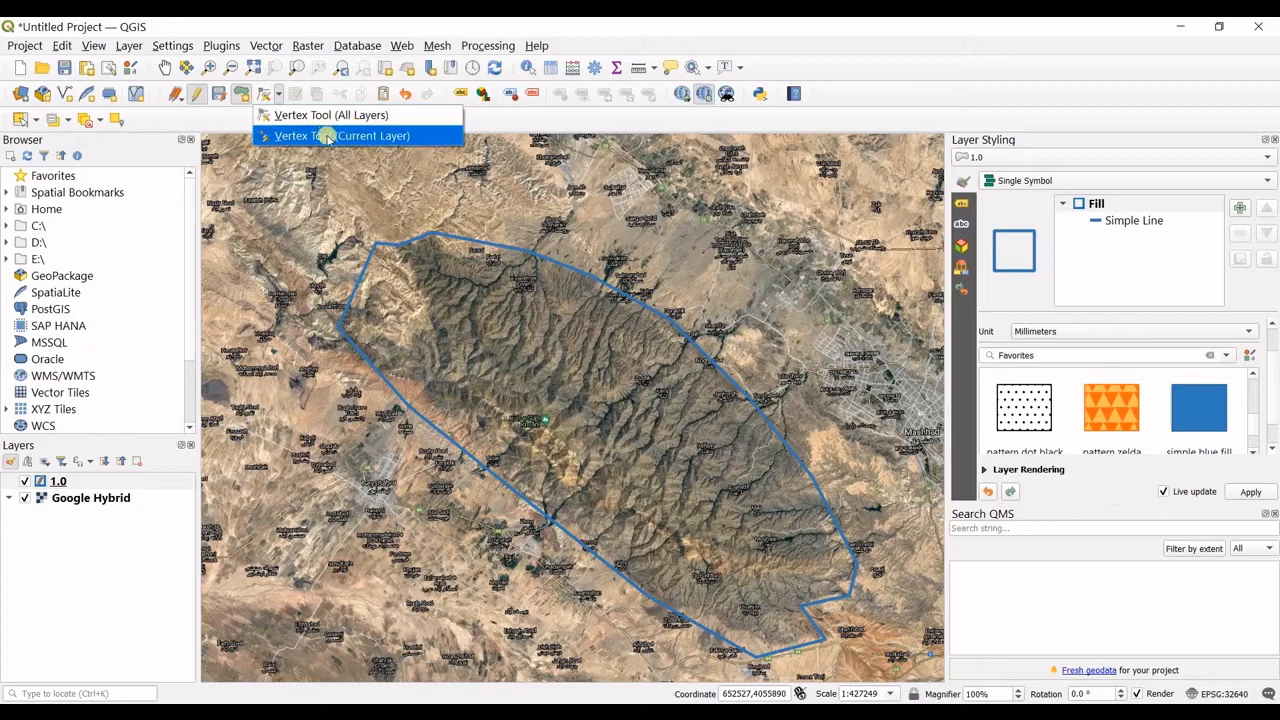
left_click(342, 136)
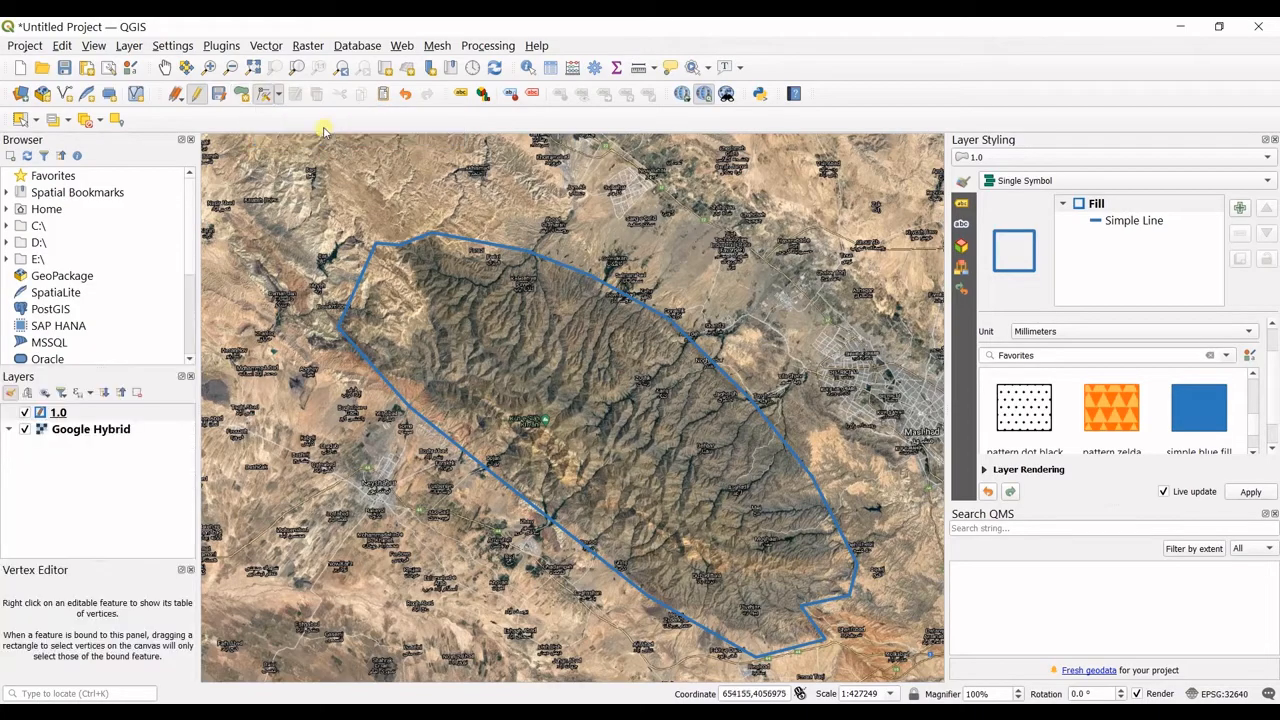
mouse_move(298, 330)
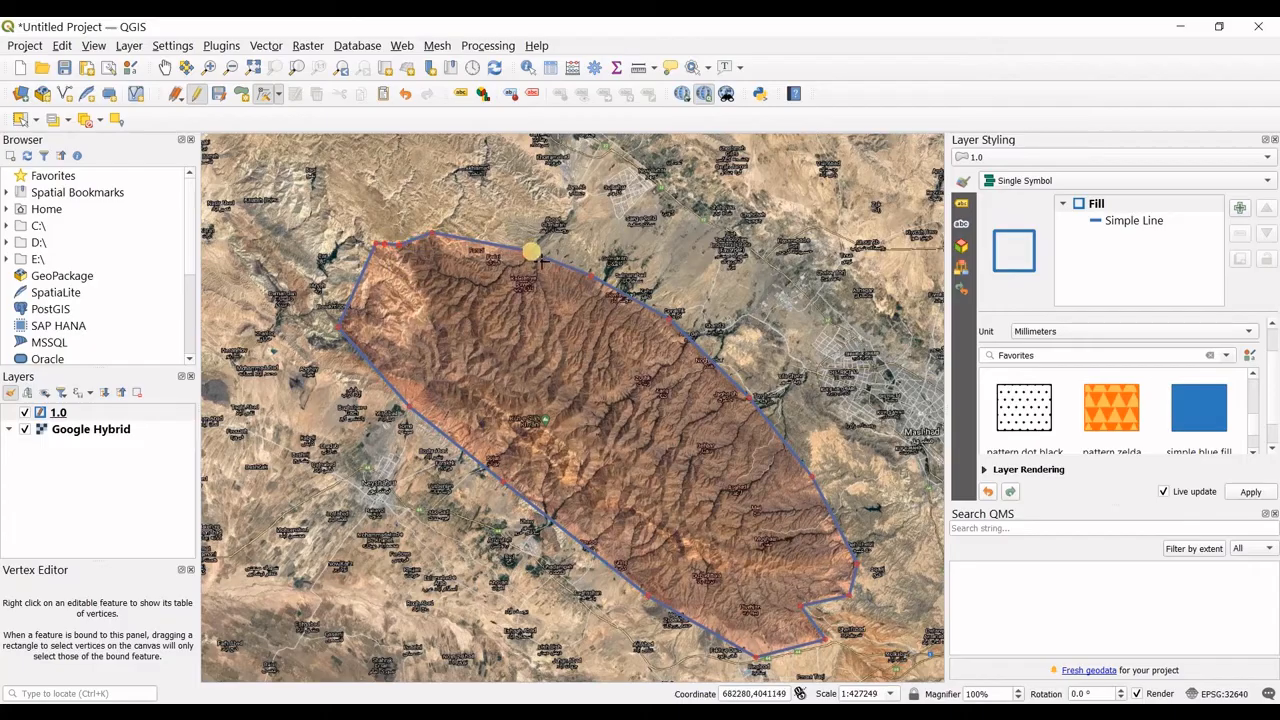
left_click_drag(530, 250, 636, 312)
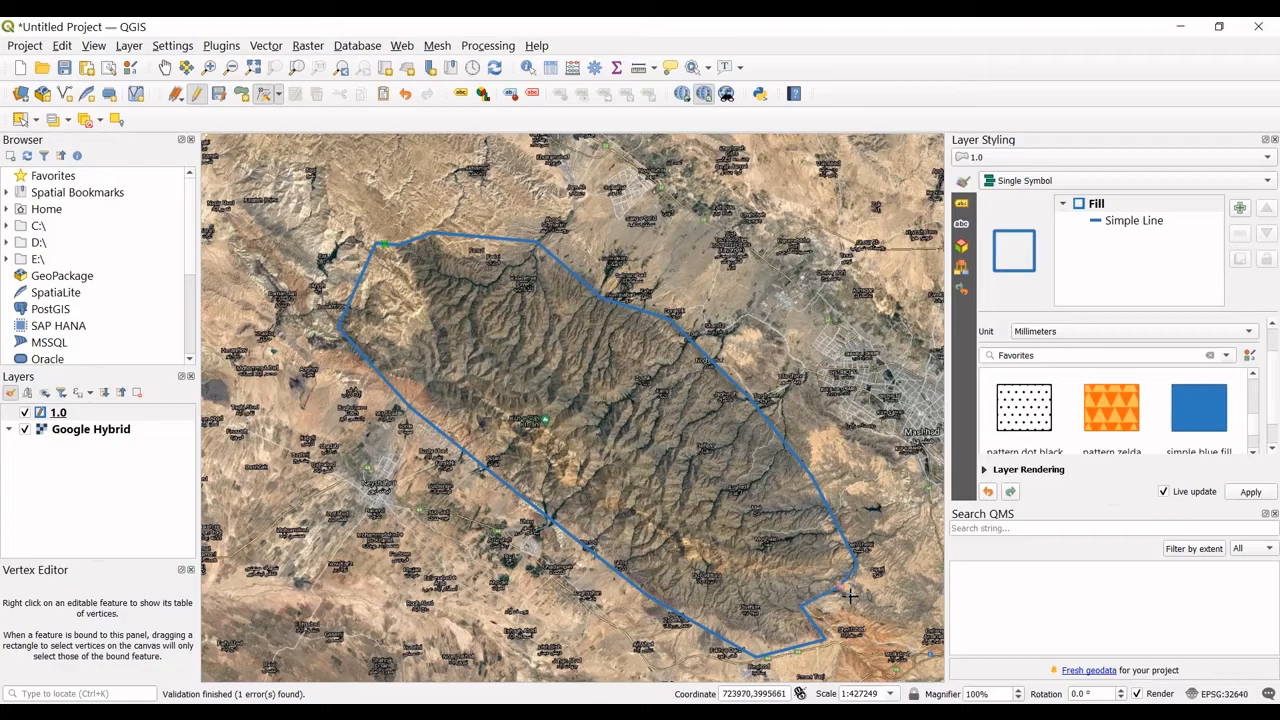
mouse_move(398, 280)
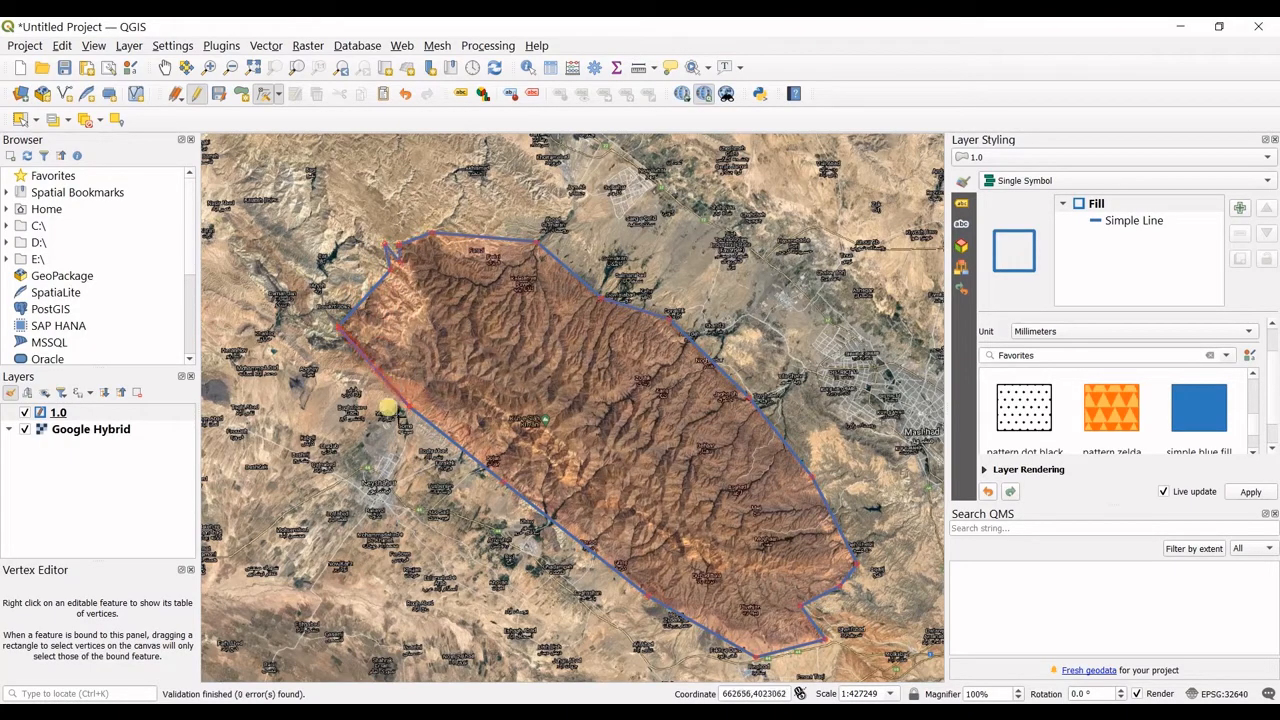
left_click_drag(384, 410, 468, 356)
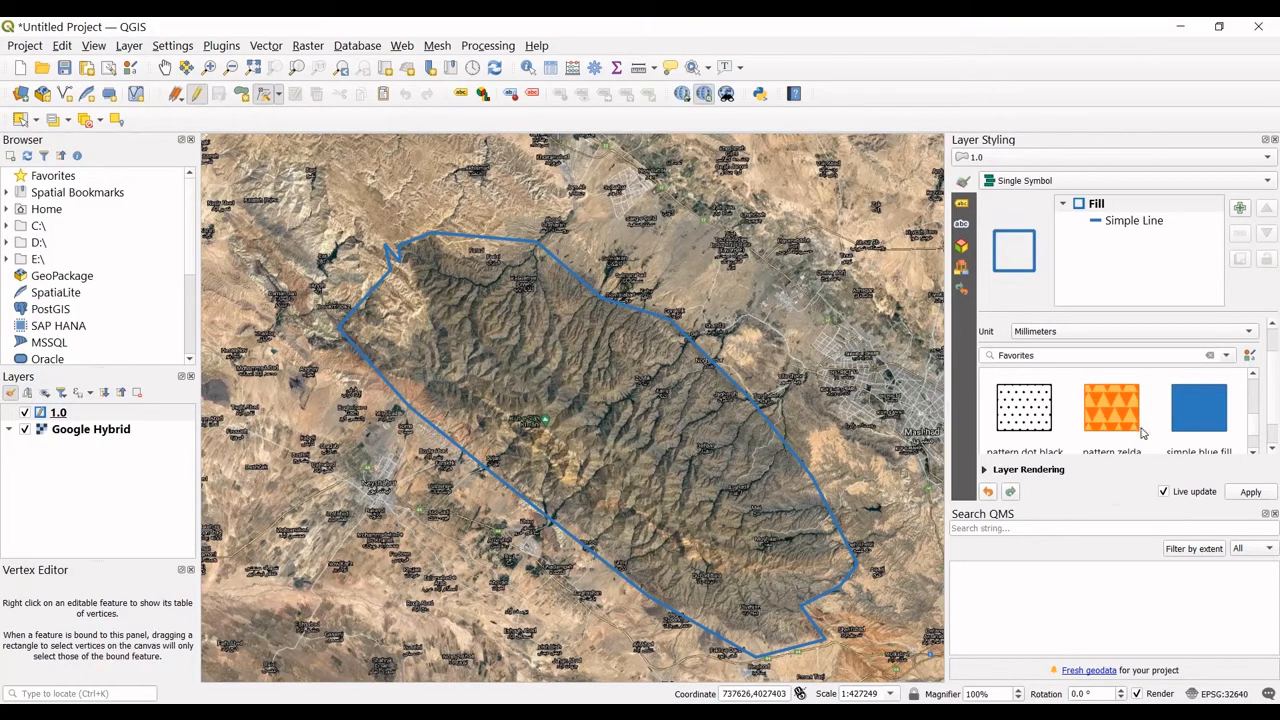
Apply the green simple-fill favourite so the polygon fills solid green
left_click(1024, 404)
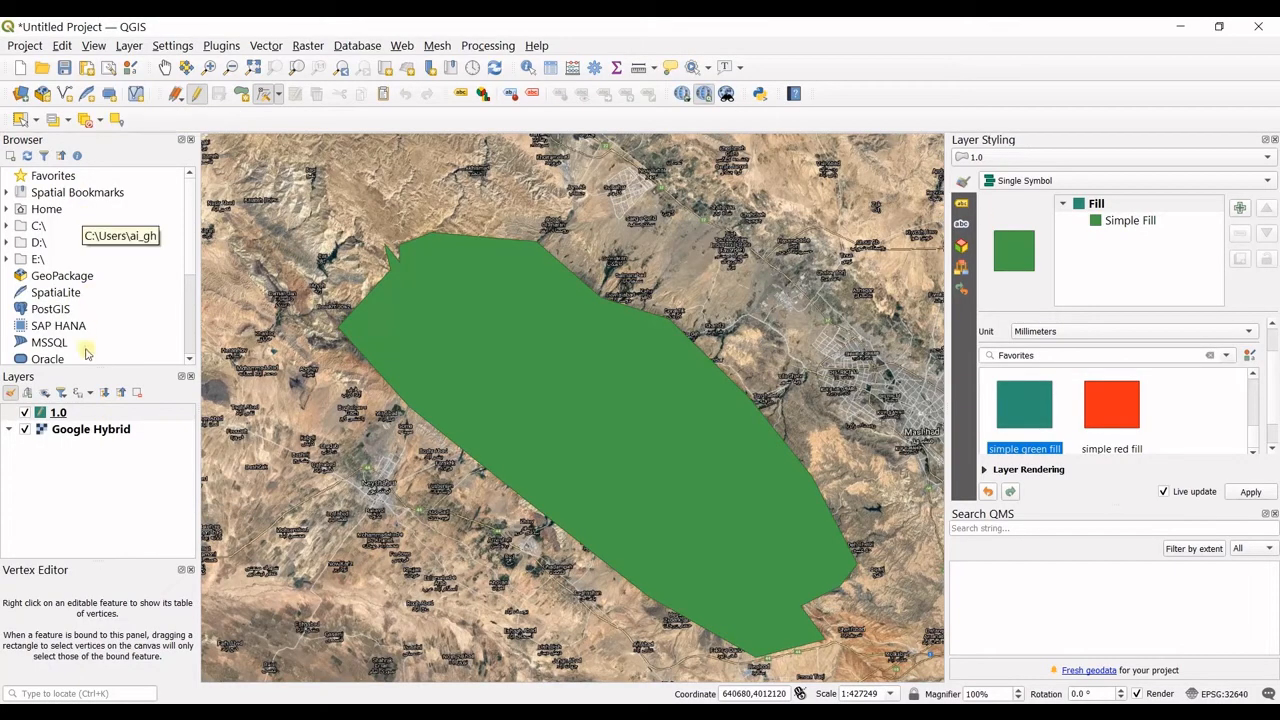
mouse_move(158, 40)
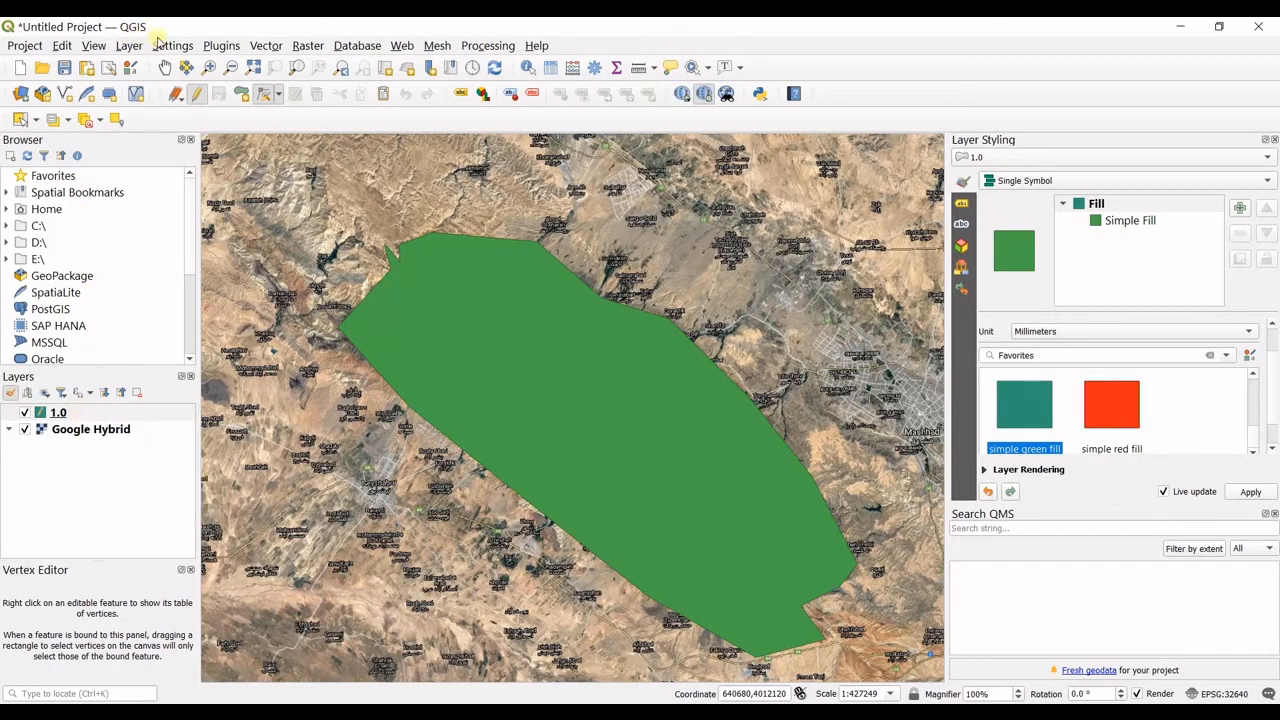
left_click(128, 44)
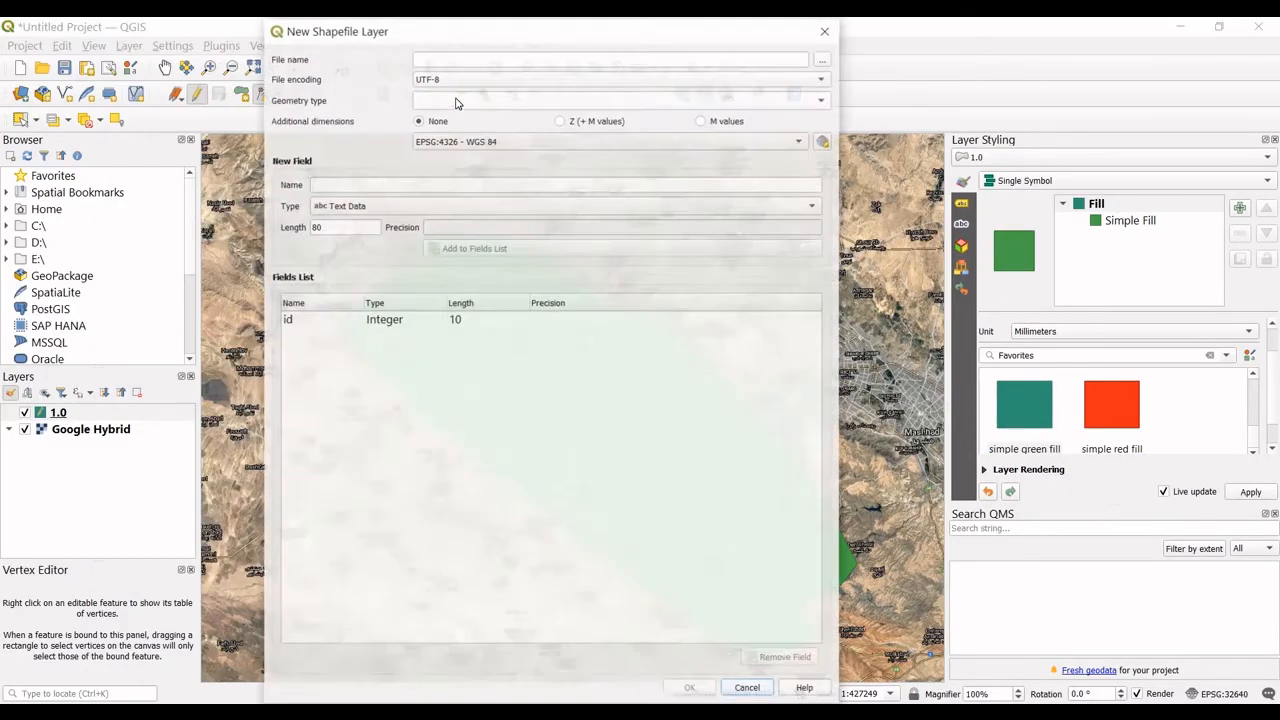
left_click(820, 60)
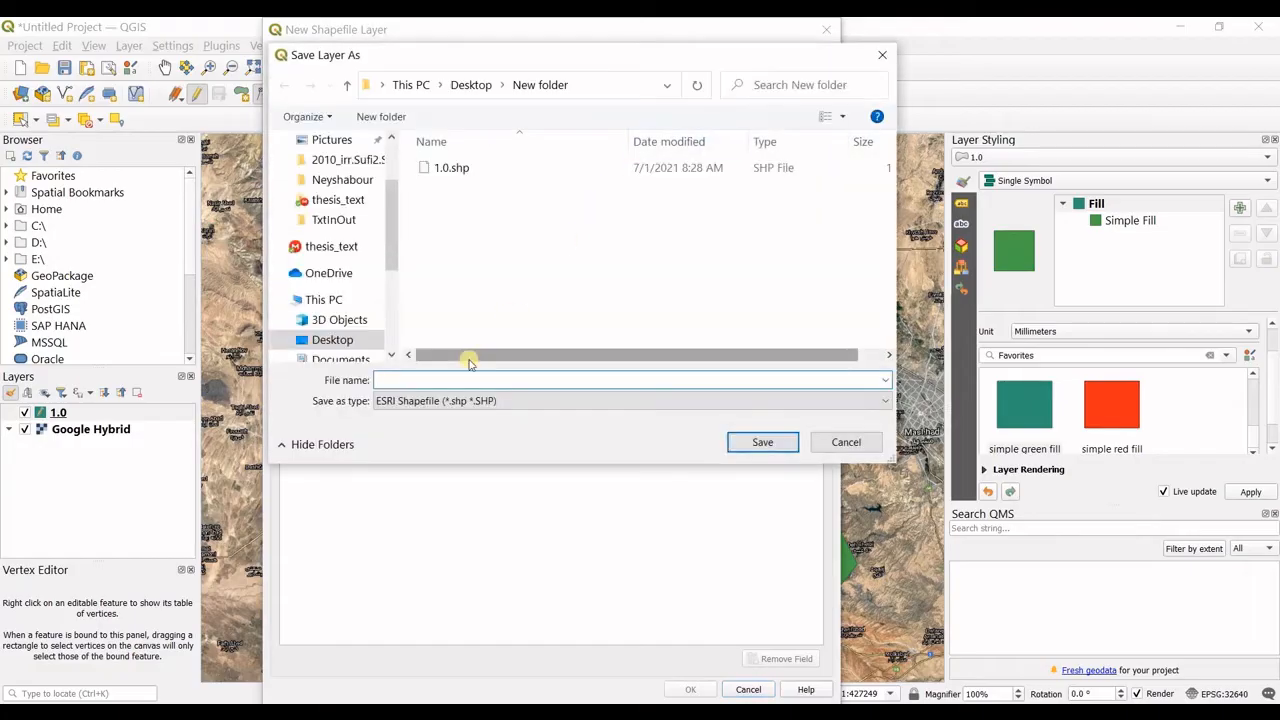
type("2.0")
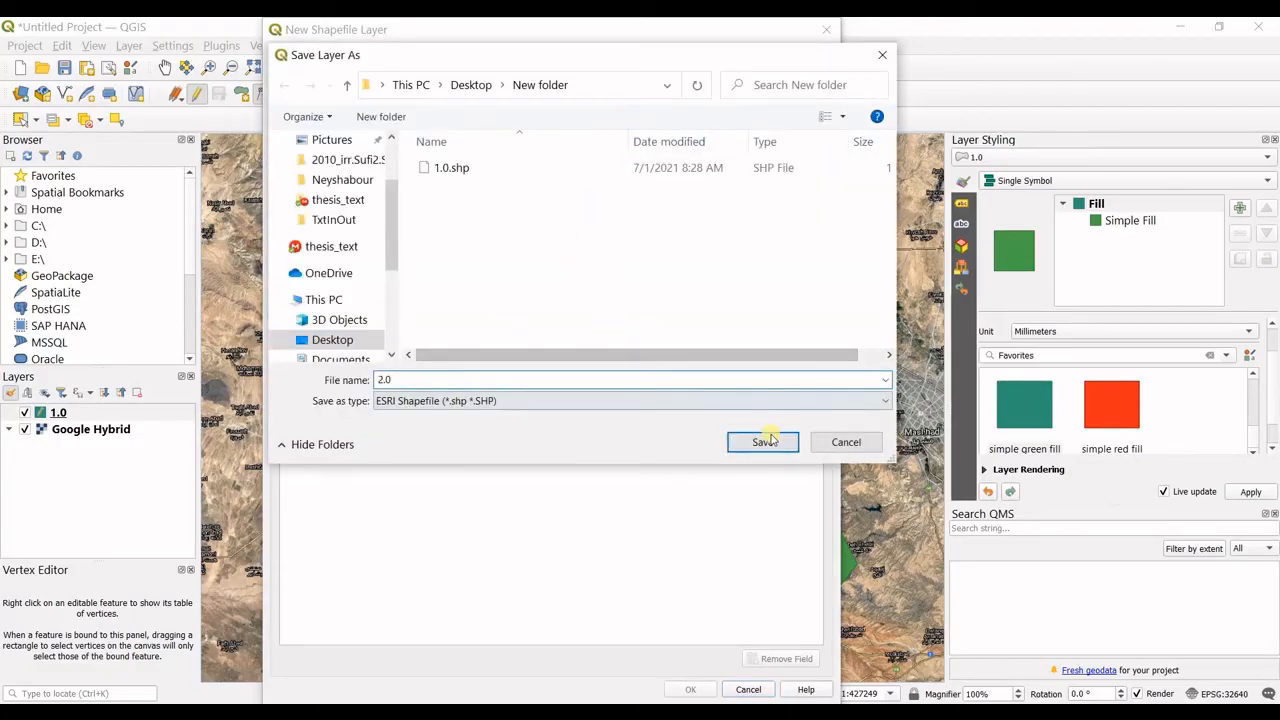
left_click(764, 442)
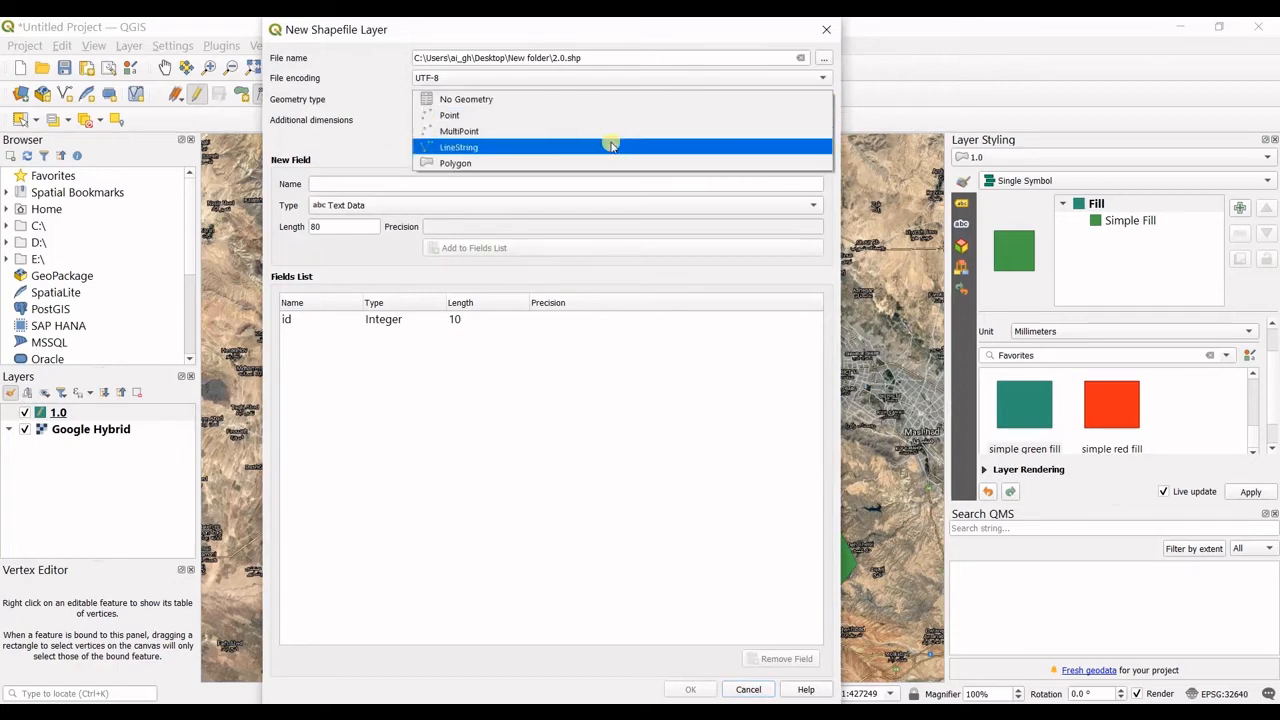
left_click(460, 148)
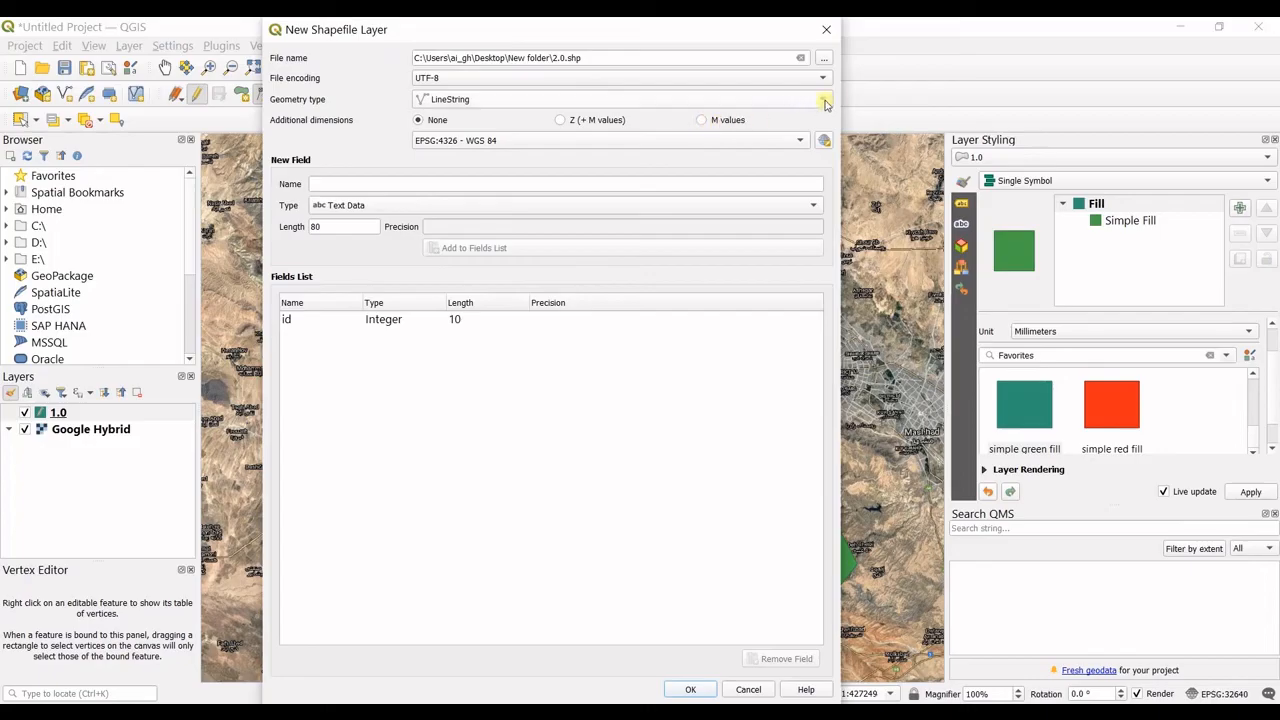
mouse_move(736, 104)
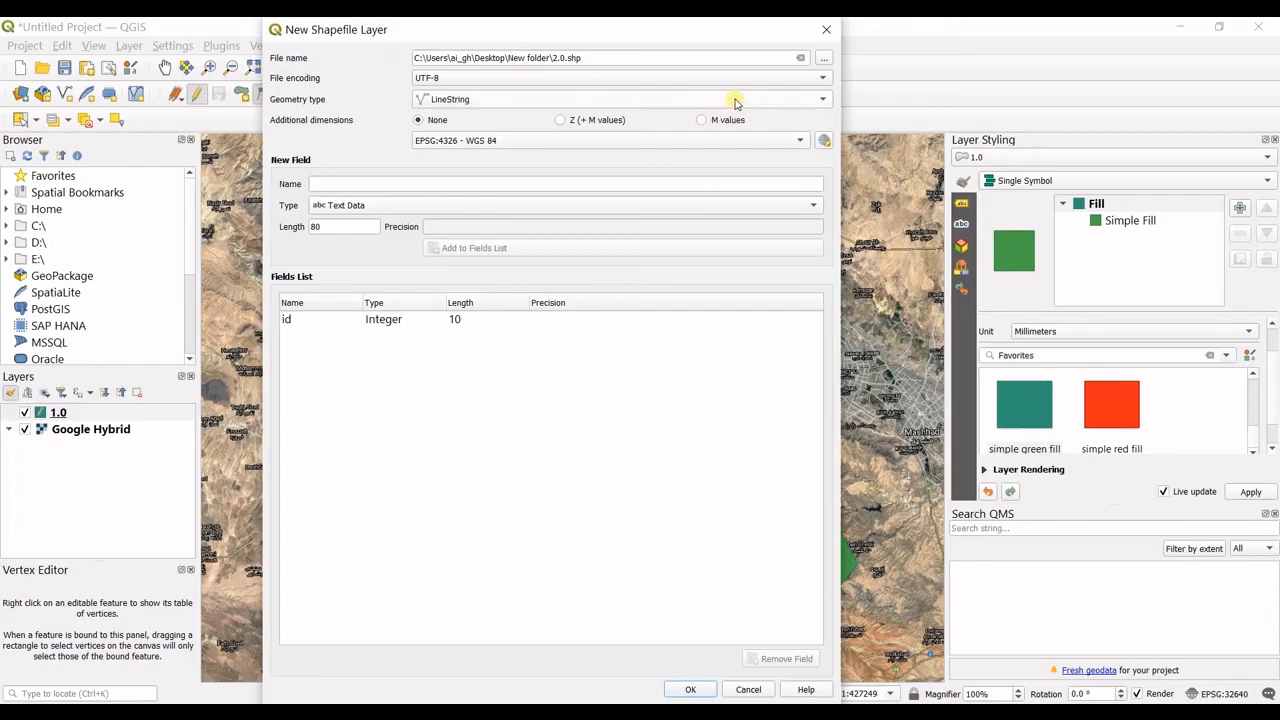
left_click(736, 98)
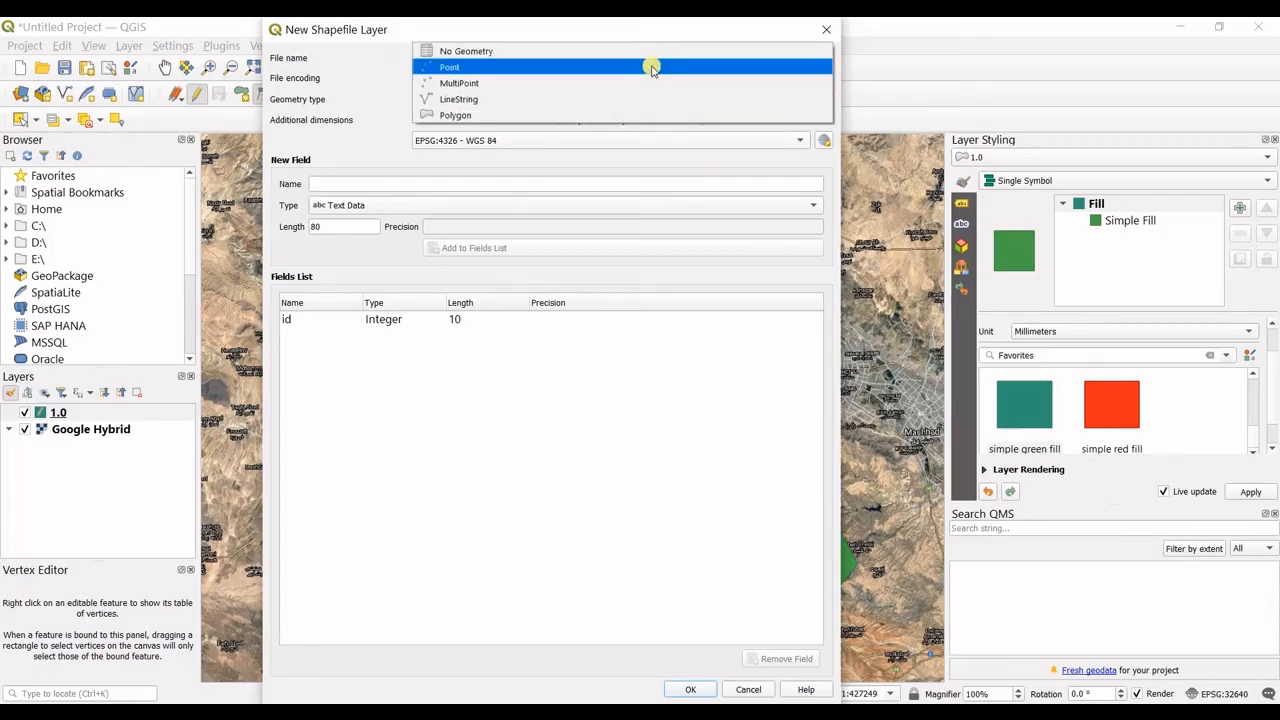
left_click(460, 100)
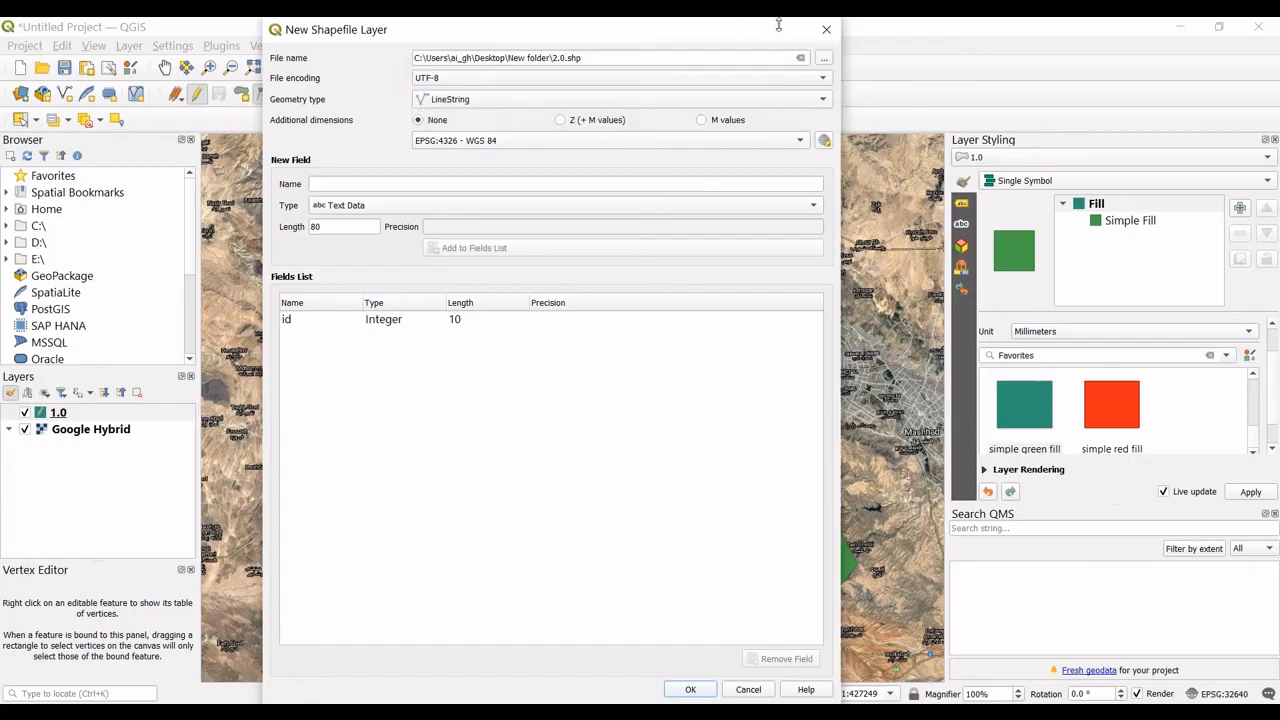
left_click(690, 688)
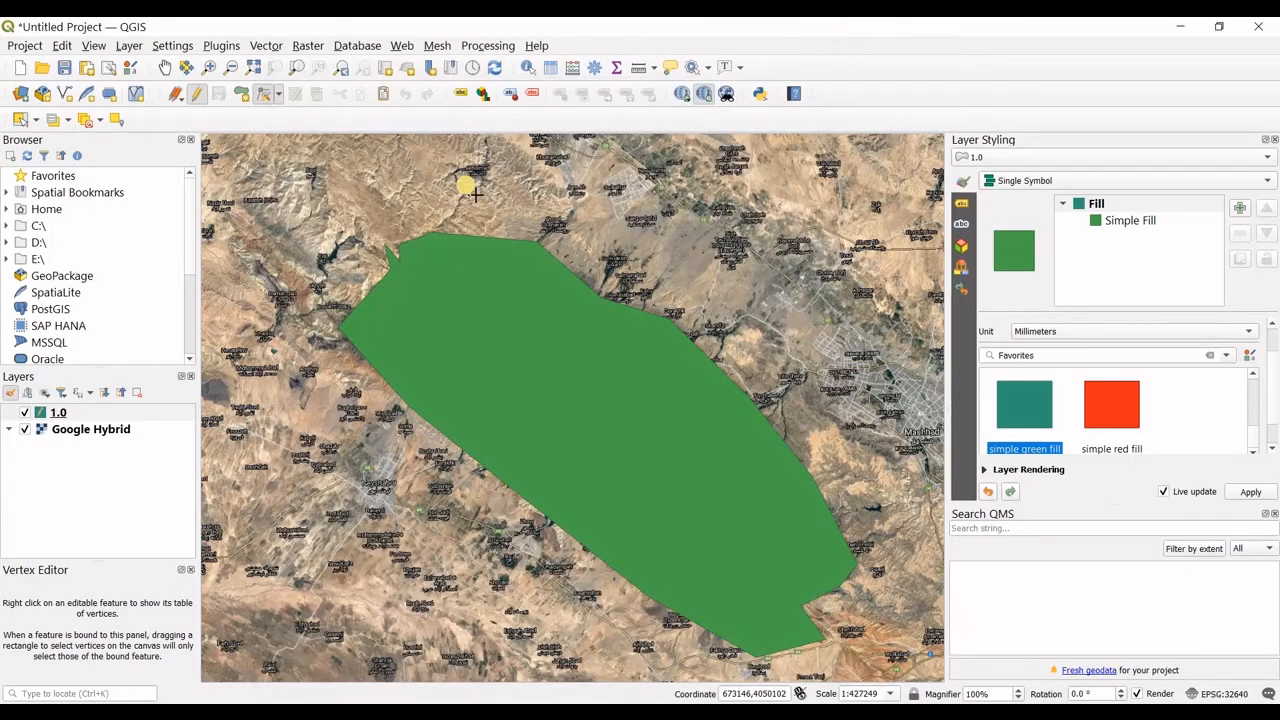